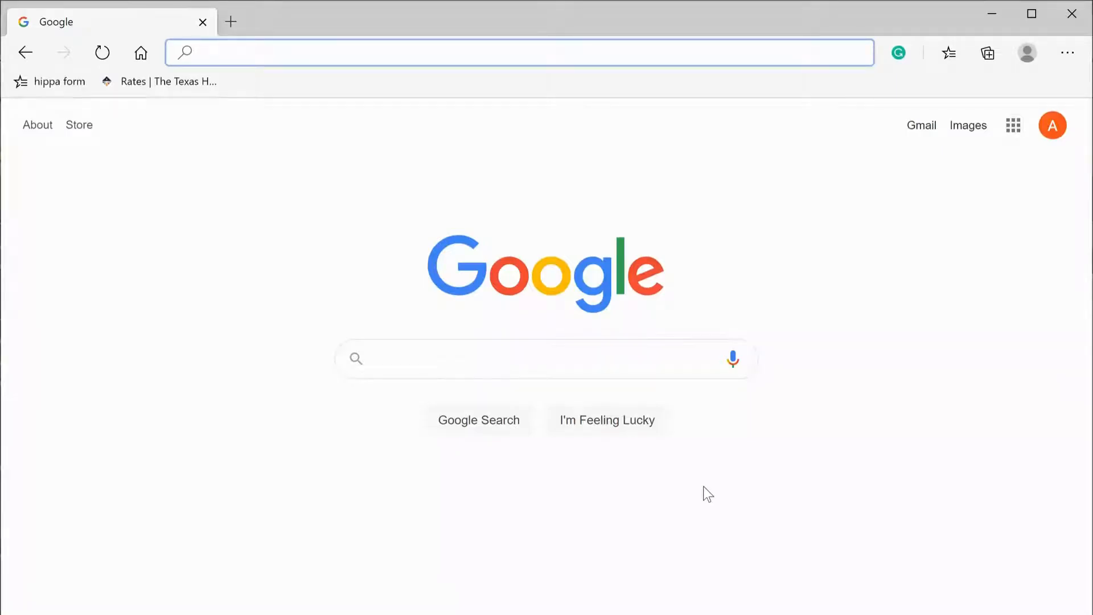
Step: Enter the portal.premiervirtual.com job seeker registration URL for the Hiring Healthcare Heroes fair in the address bar
{"action": "left_click", "coordinate": [519, 51]}
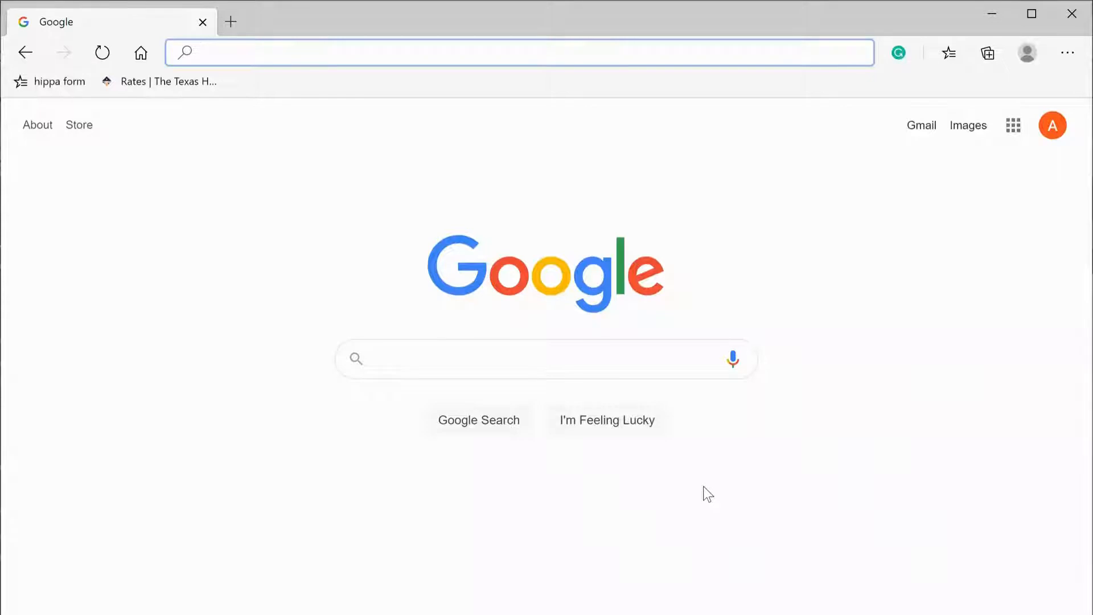
{"action": "mouse_move", "coordinate": [322, 156]}
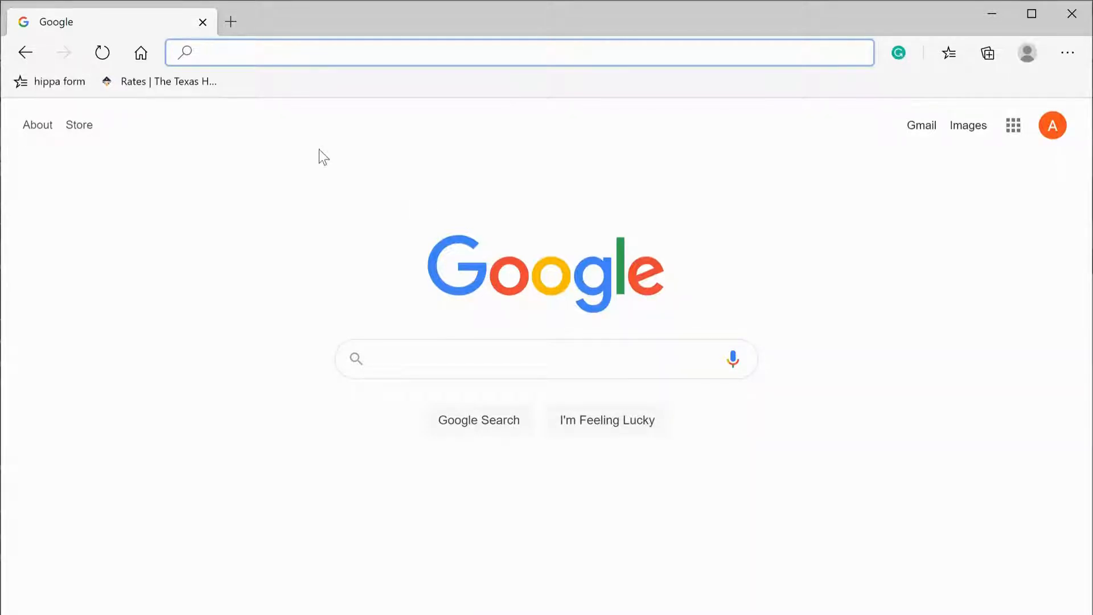
{"action": "left_click", "coordinate": [519, 53]}
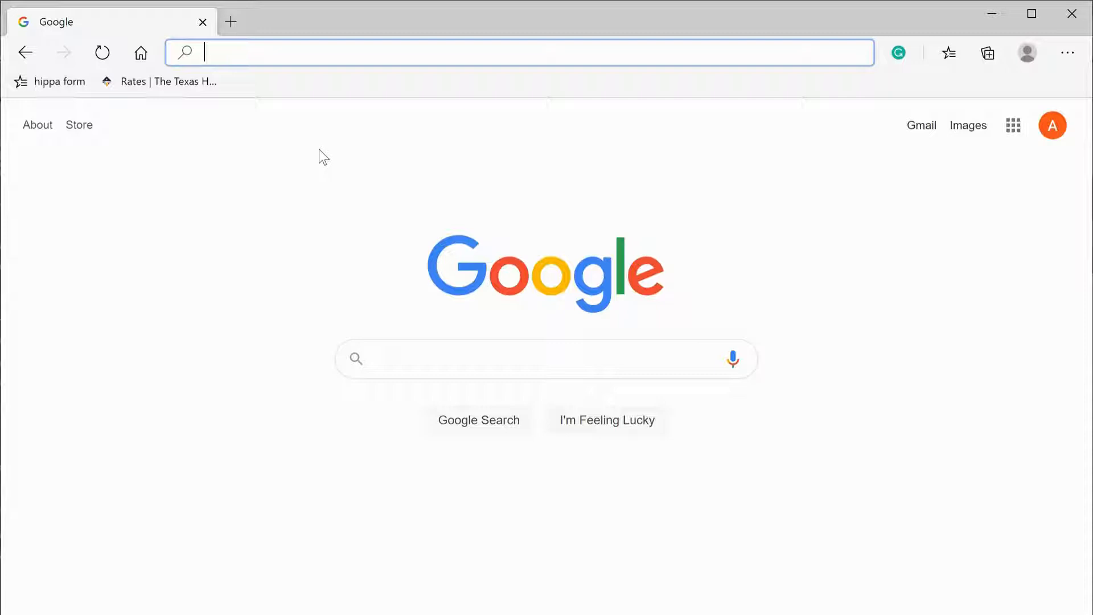
{"action": "type", "text": "https://portal.premiervirtual.com/event/register-jobseeker/3041-hiring-healthcare-heroes-virtual-hiring-fair"}
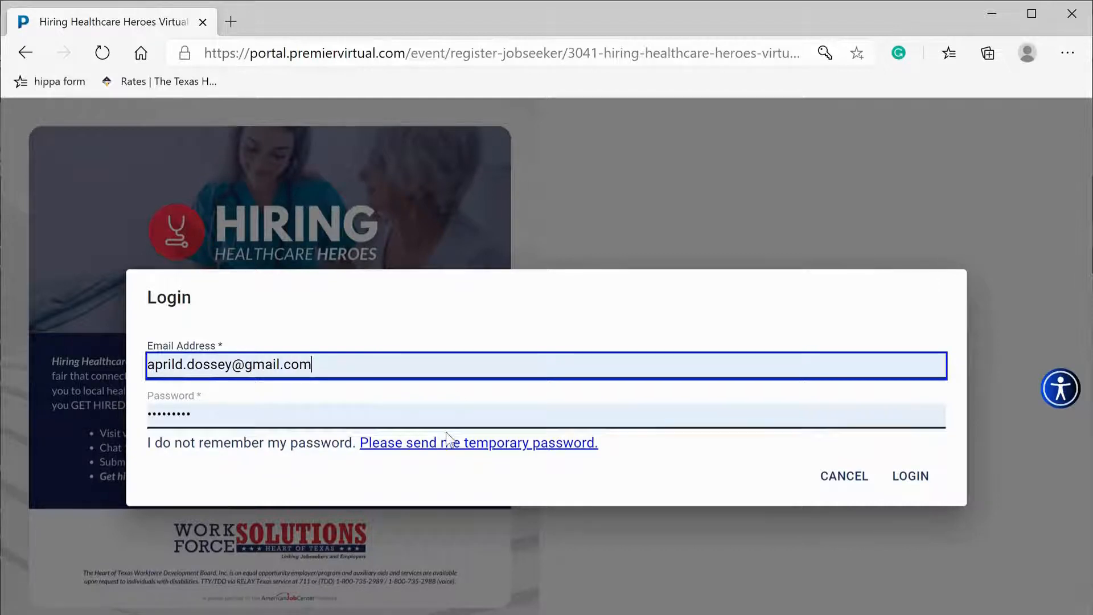
{"action": "mouse_move", "coordinate": [430, 457]}
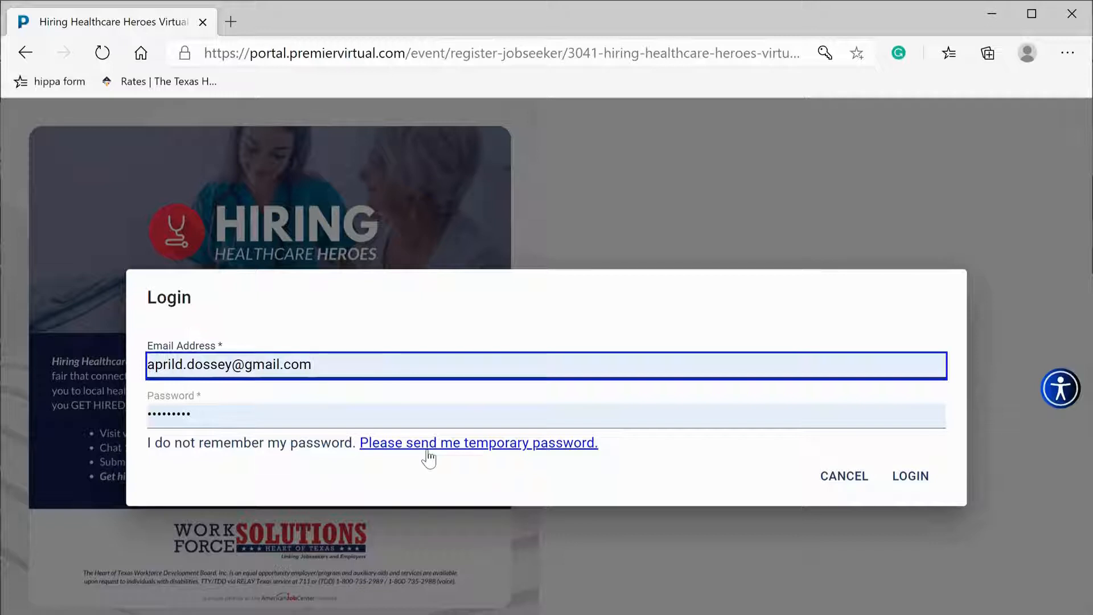
{"action": "mouse_move", "coordinate": [671, 408]}
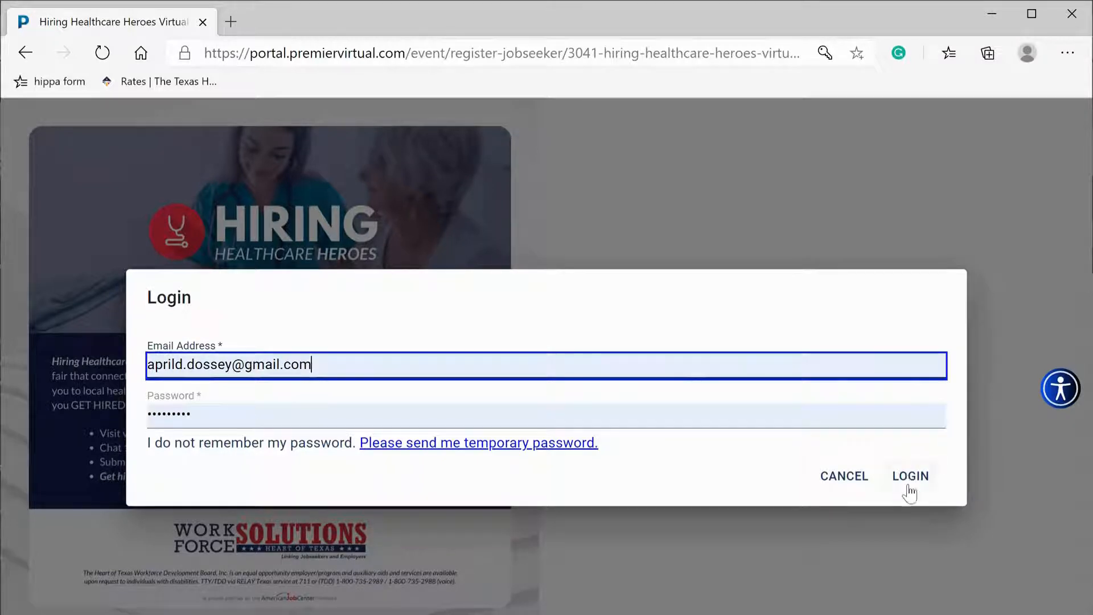
Step: Sign in with the filled-in email and password via LOGIN
{"action": "left_click", "coordinate": [910, 476]}
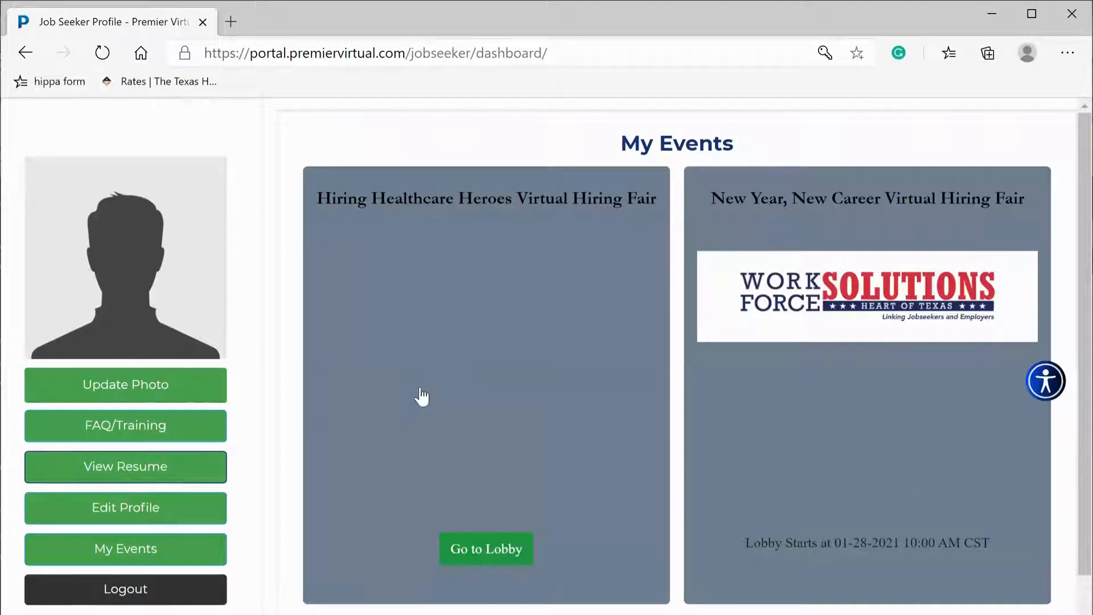
{"action": "mouse_move", "coordinate": [272, 460]}
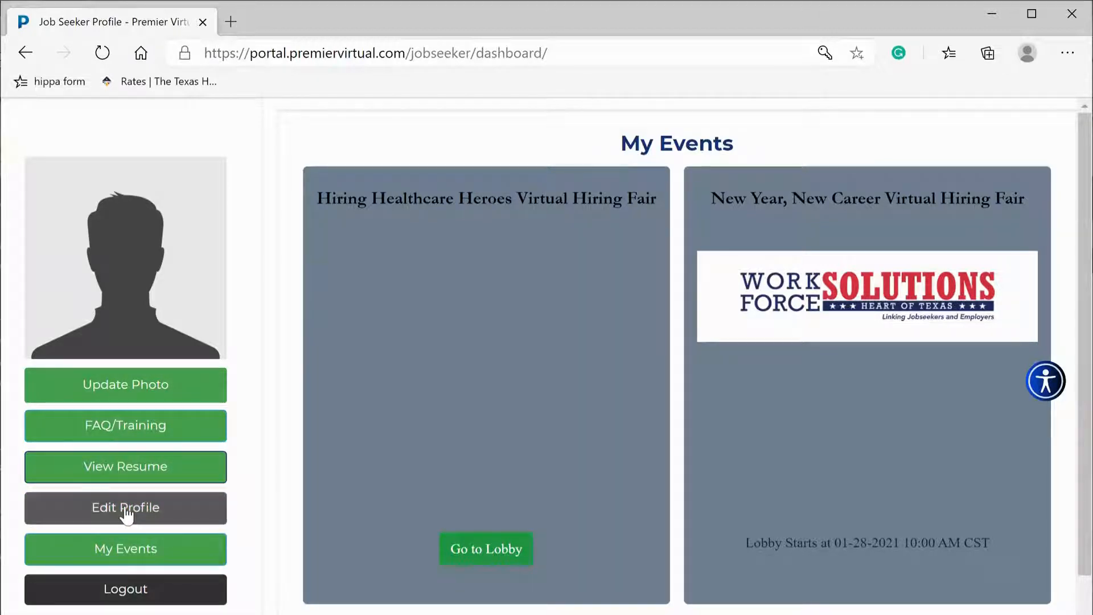
Step: Open Edit Profile and scroll to the Upload Resume - PDFs Only field
{"action": "left_click", "coordinate": [126, 507]}
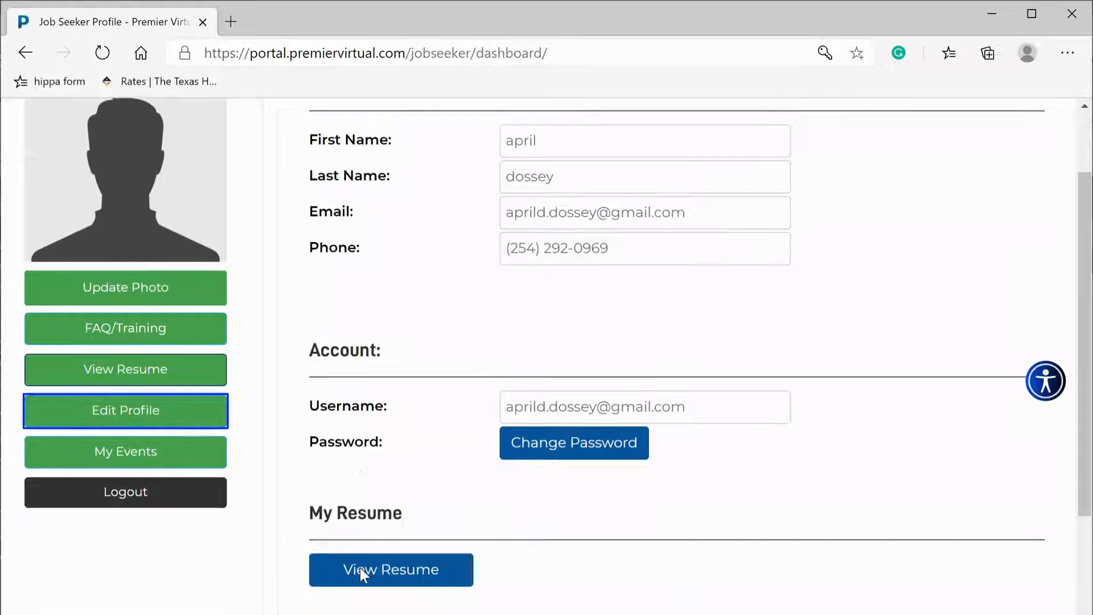
{"action": "scroll", "scroll_direction": "down", "scroll_amount": 3}
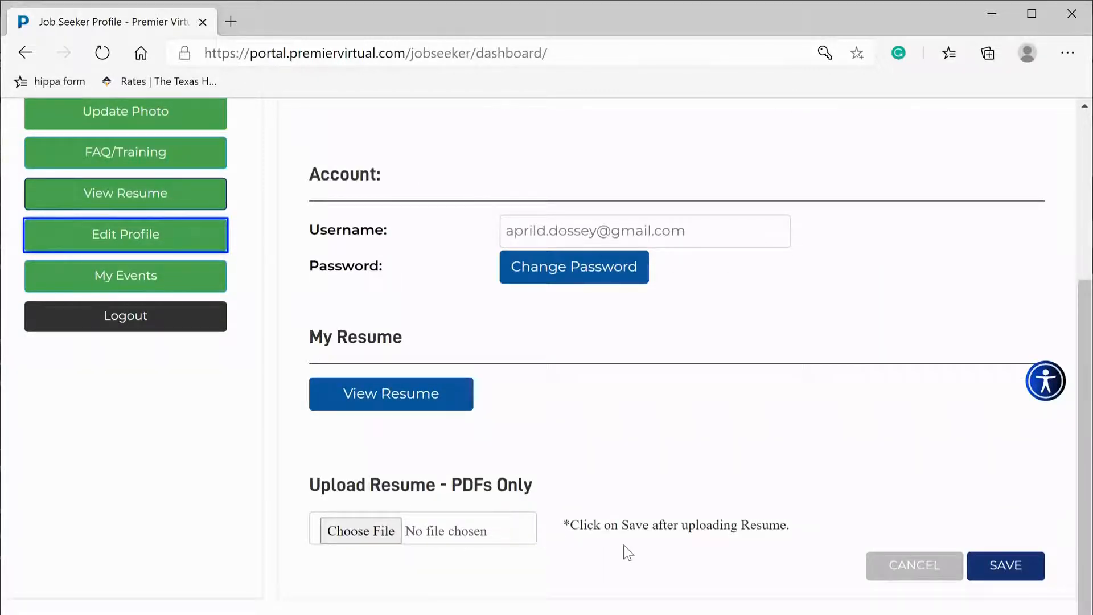
{"action": "mouse_move", "coordinate": [483, 503]}
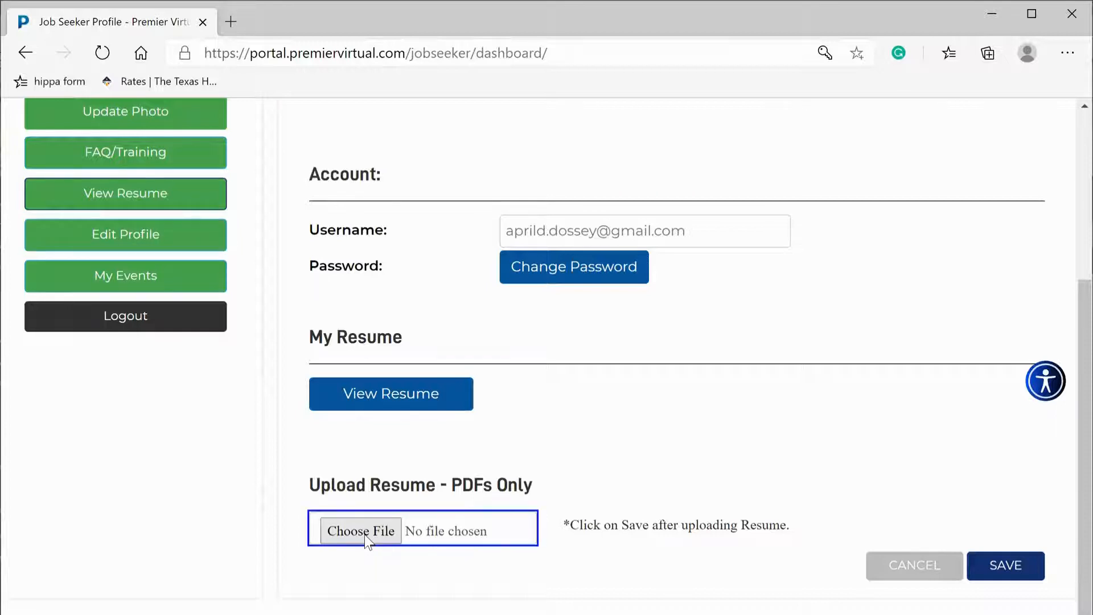
Step: Attach Resume.pdf from the Desktop, save the profile, and confirm the success message
{"action": "left_click", "coordinate": [361, 530]}
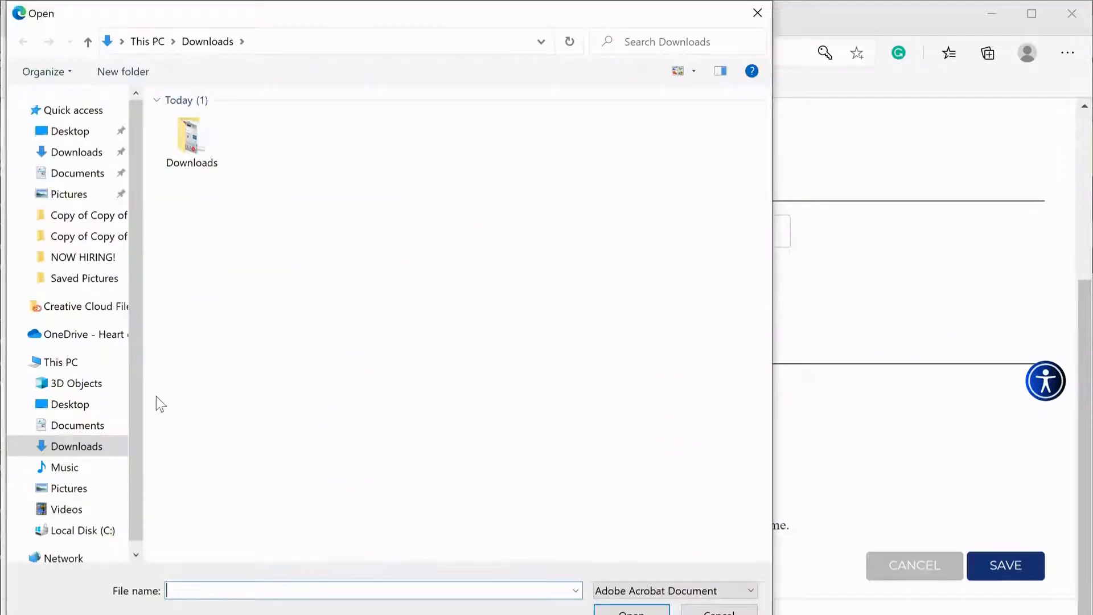
{"action": "mouse_move", "coordinate": [146, 411]}
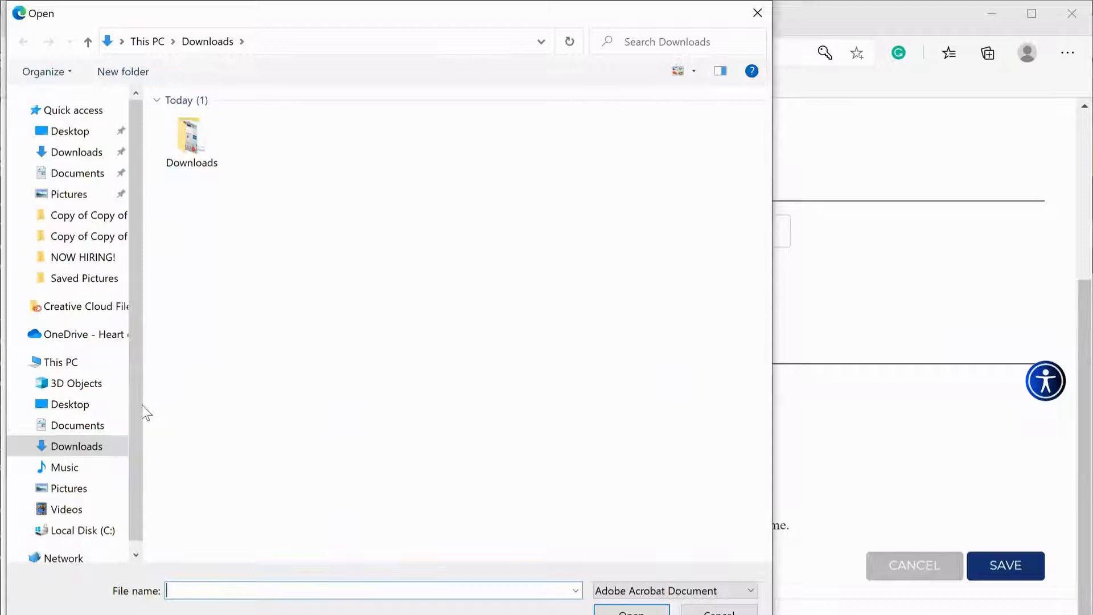
{"action": "left_click", "coordinate": [69, 404]}
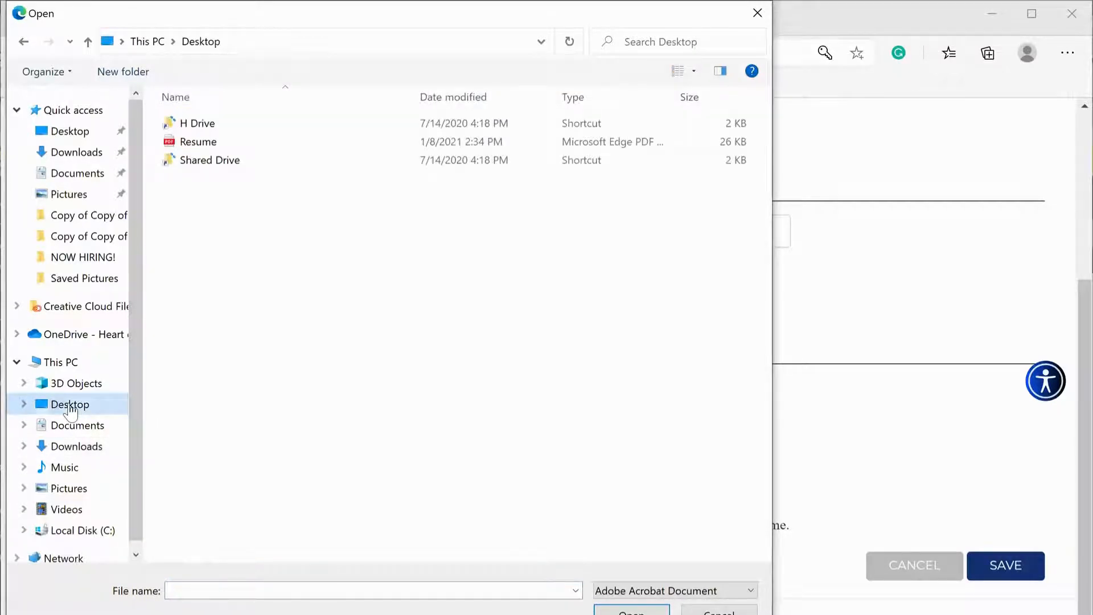
{"action": "left_click", "coordinate": [198, 141]}
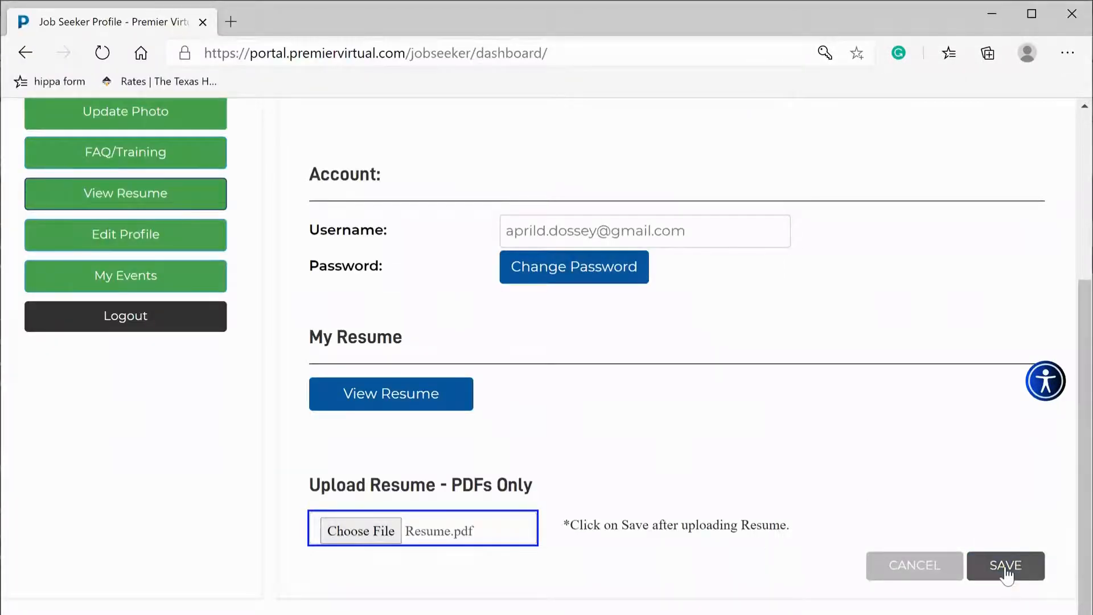
{"action": "left_click", "coordinate": [1006, 566]}
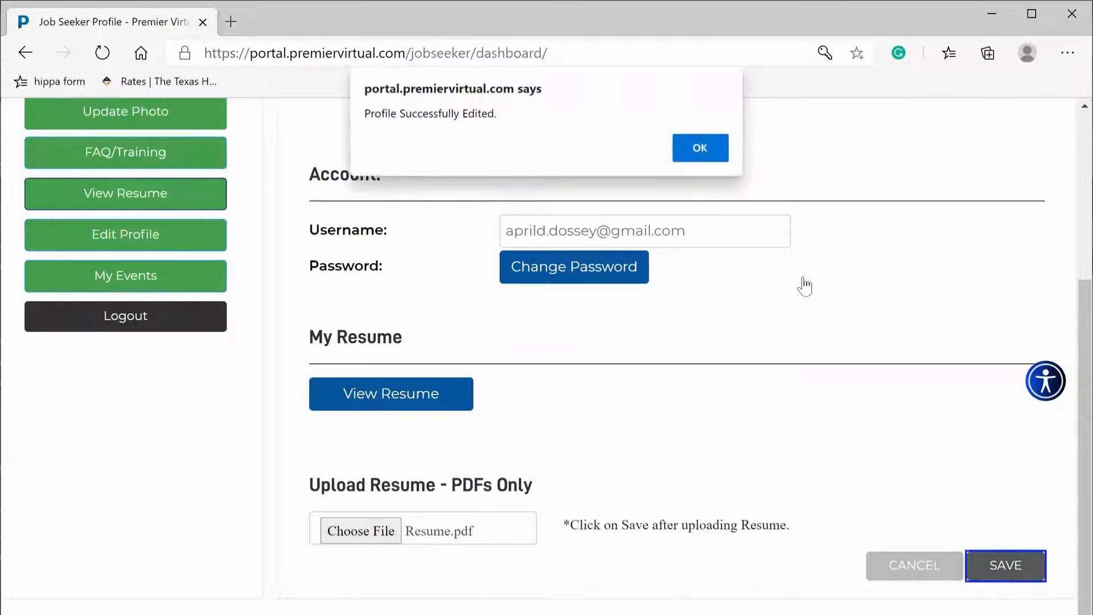
{"action": "left_click", "coordinate": [699, 148]}
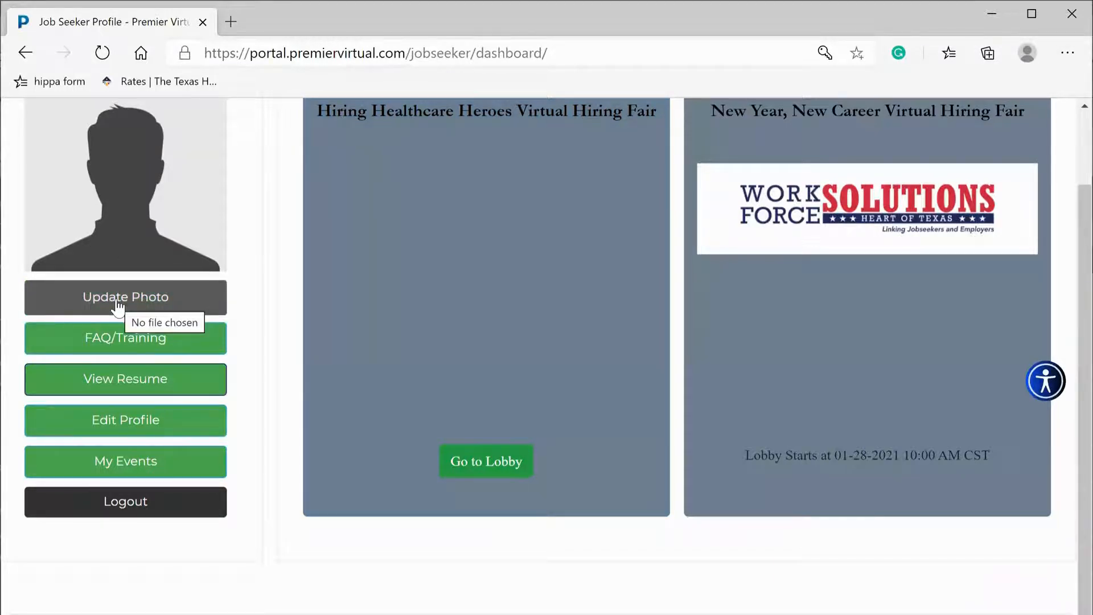
Step: Upload the profile-picture image from the Desktop as the profile photo and confirm
{"action": "left_click", "coordinate": [126, 296]}
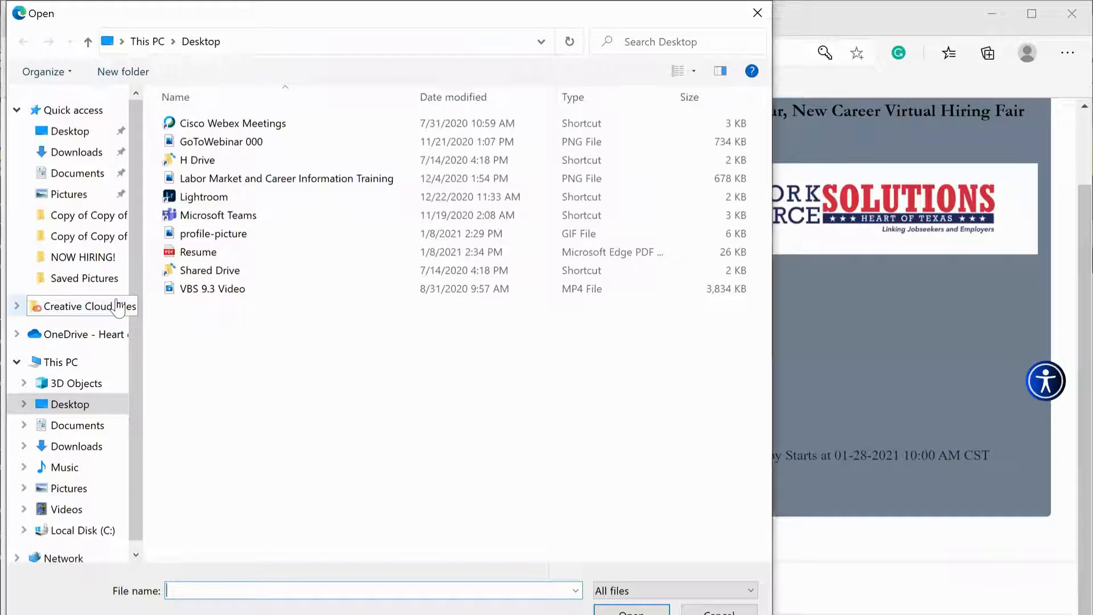
{"action": "left_click", "coordinate": [213, 234]}
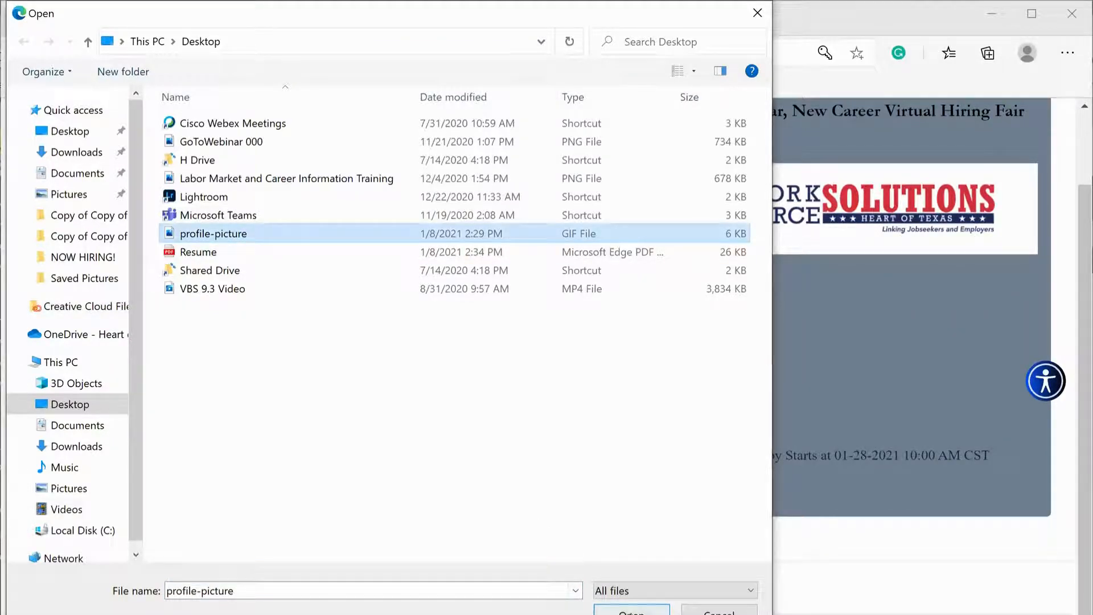
{"action": "left_click", "coordinate": [629, 612]}
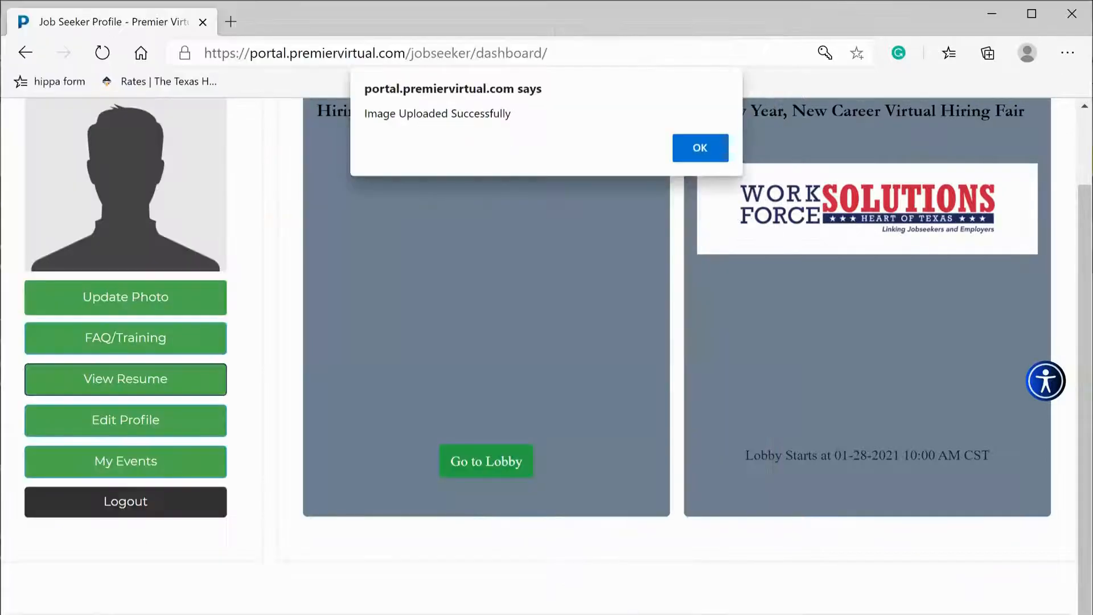
{"action": "left_click", "coordinate": [699, 147]}
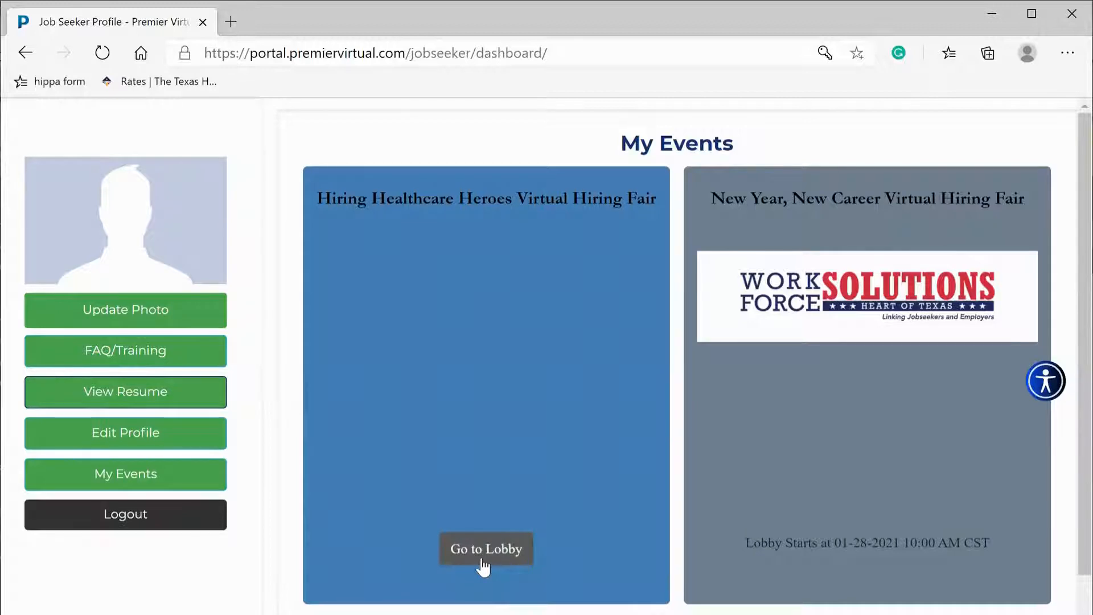
Step: Go to the Hiring Healthcare Heroes lobby and enter the PALS Home Health booth from the employer grid
{"action": "left_click", "coordinate": [487, 549]}
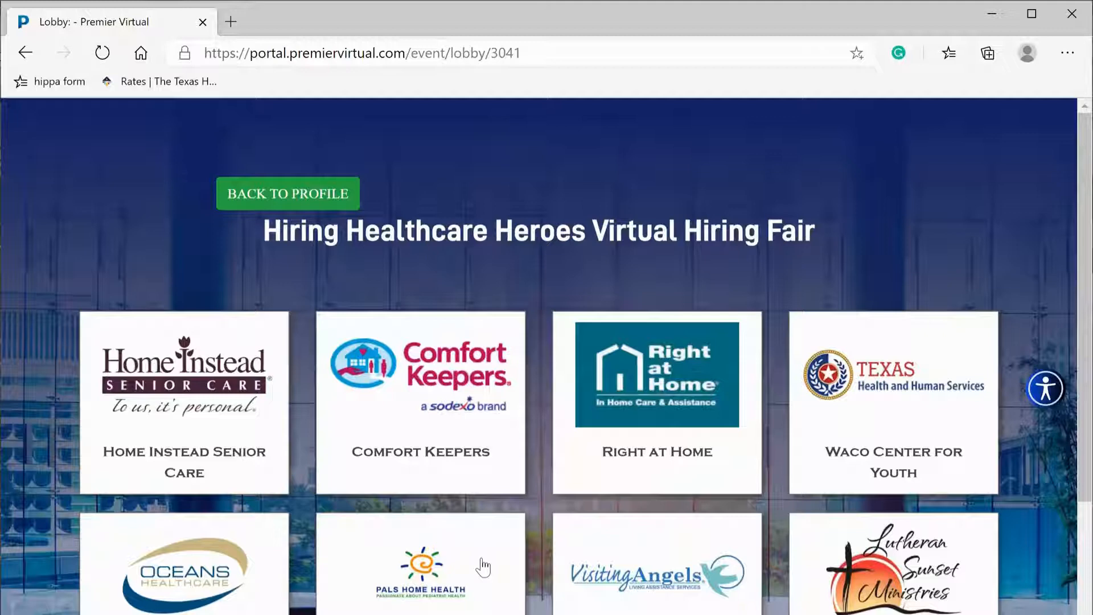
{"action": "scroll", "scroll_direction": "down", "scroll_amount": 3}
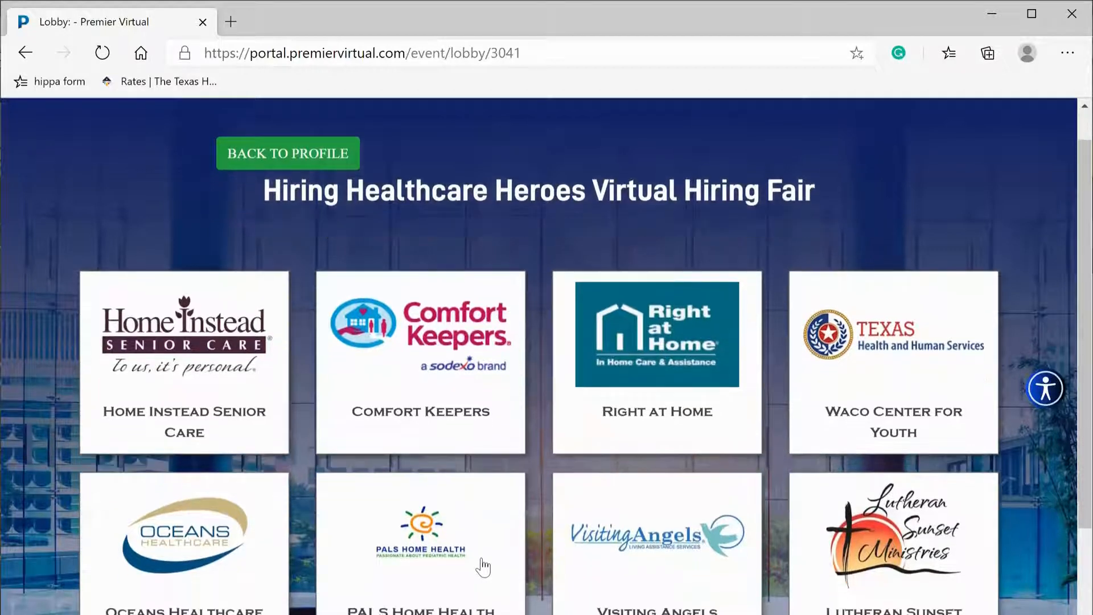
{"action": "scroll", "scroll_direction": "down", "scroll_amount": 3}
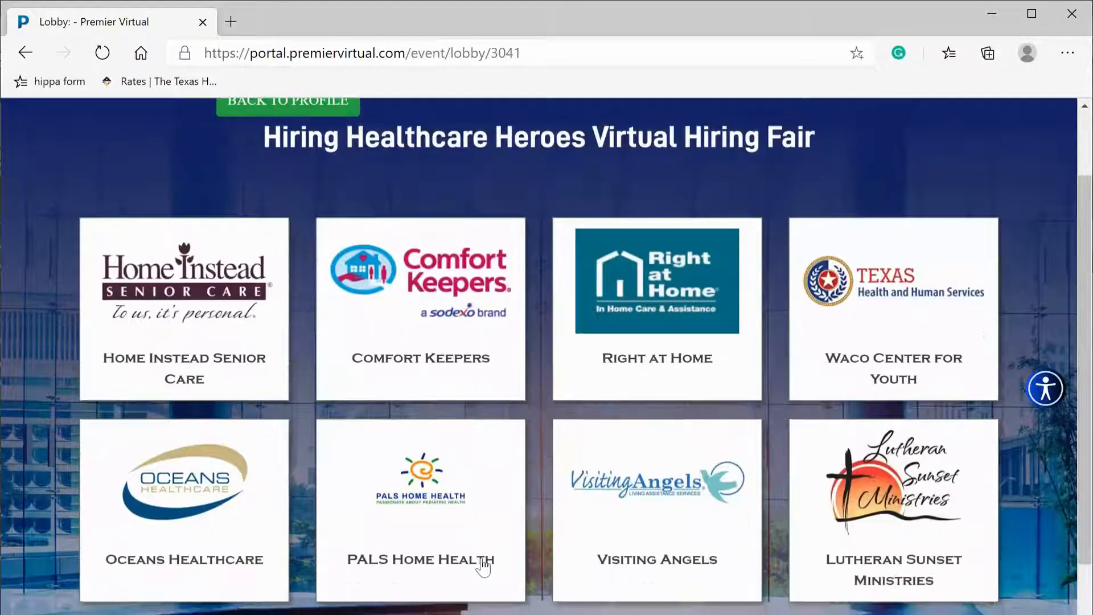
{"action": "scroll", "scroll_direction": "down", "scroll_amount": 3}
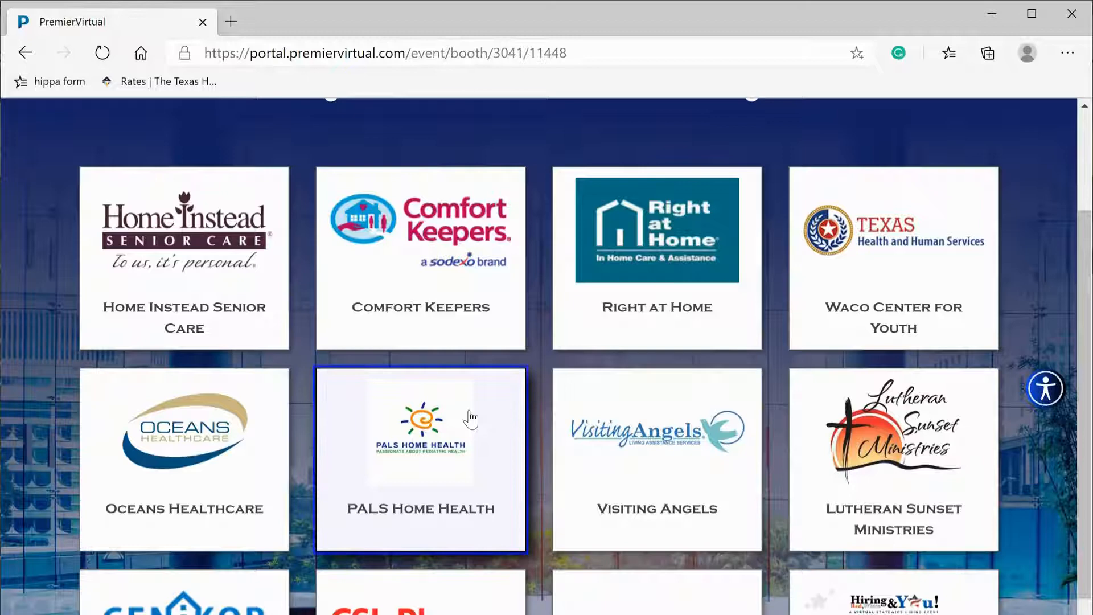
{"action": "left_click", "coordinate": [420, 459]}
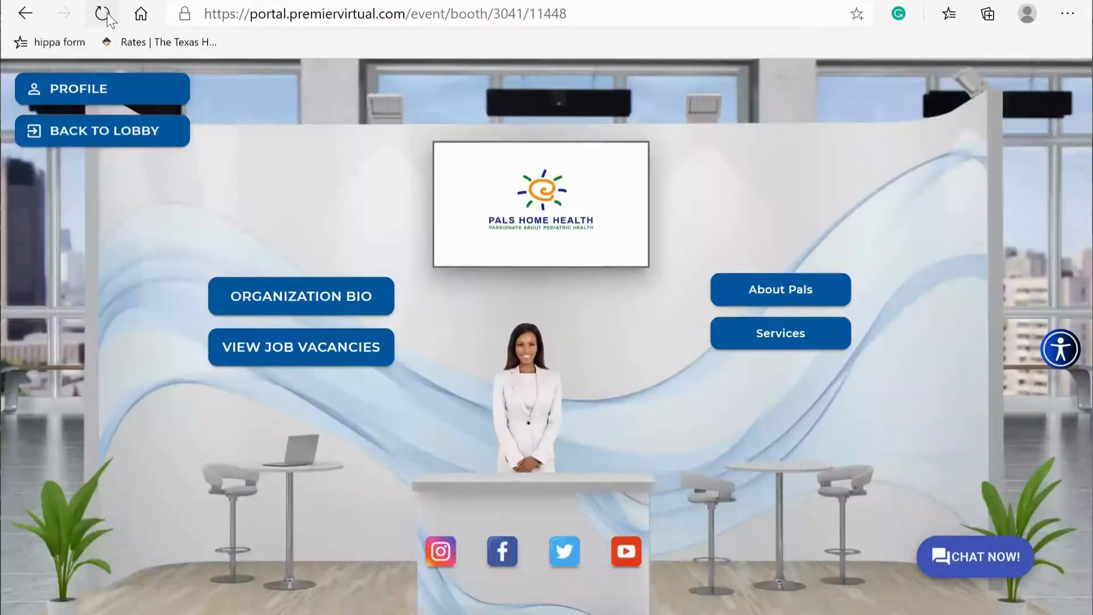
Step: Read PALS Home Health's organization bio, then view its Waco RN and LVN job vacancies
{"action": "left_click", "coordinate": [102, 14]}
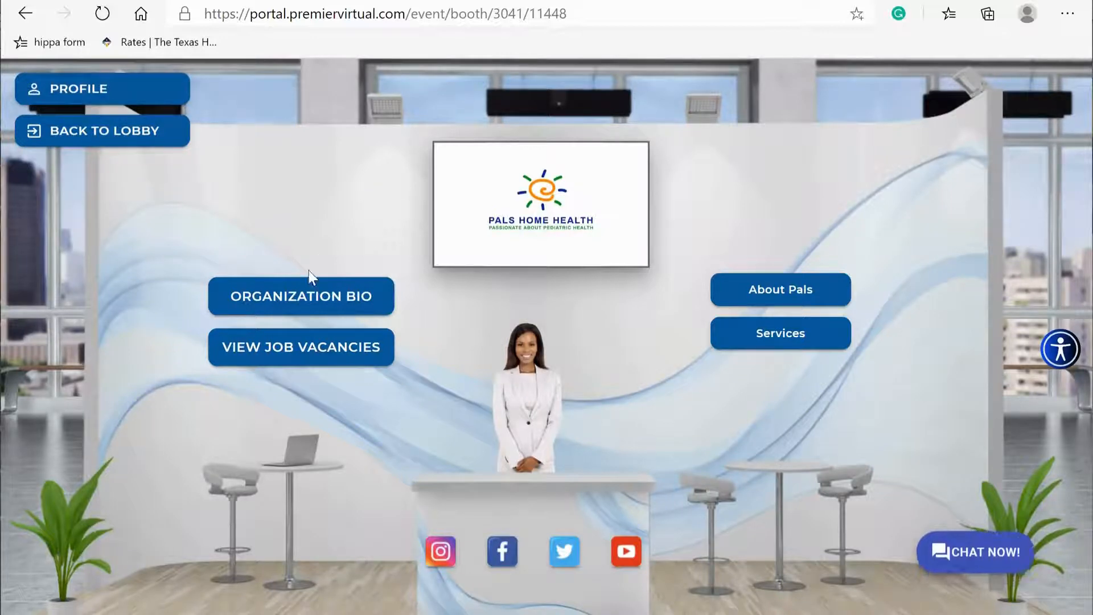
{"action": "left_click", "coordinate": [301, 296]}
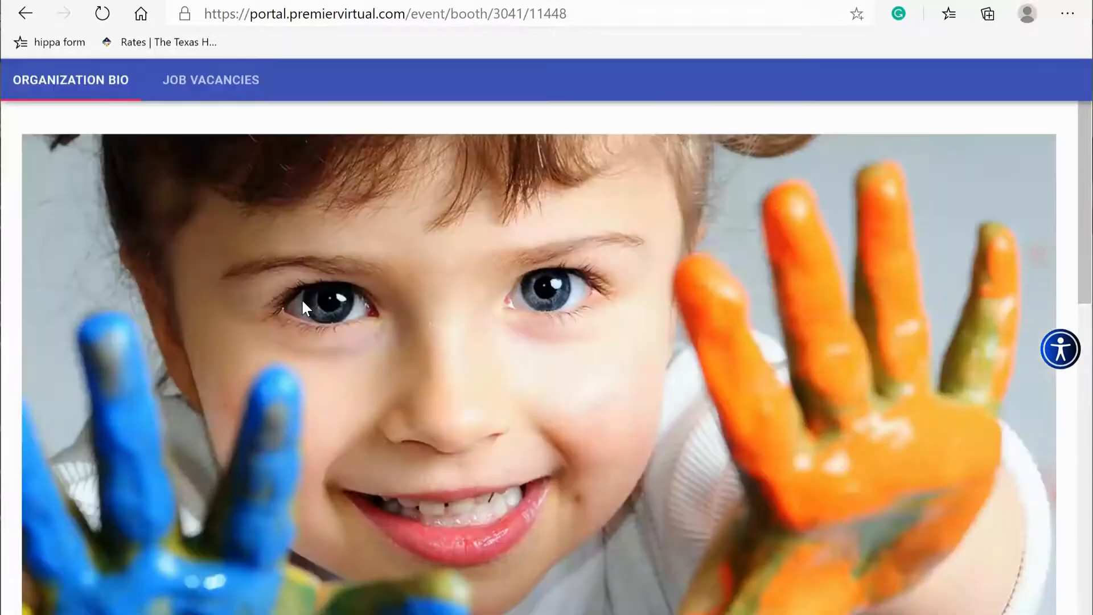
{"action": "scroll", "scroll_direction": "down", "scroll_amount": 3}
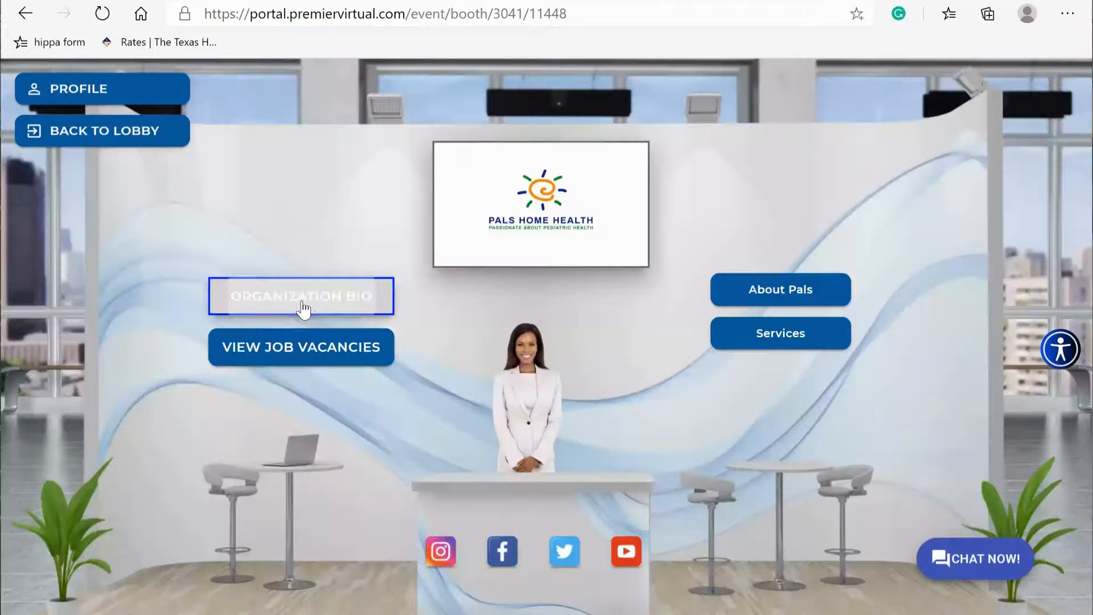
{"action": "left_click", "coordinate": [301, 346]}
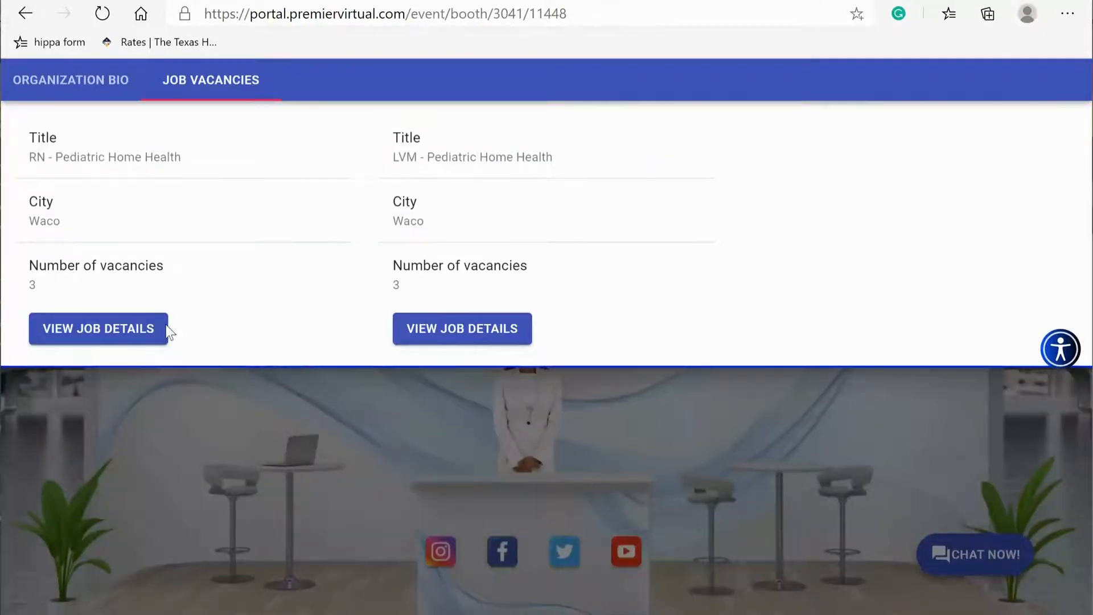
Step: Submit a resume for the RN Pediatric Home Health job, acknowledge it, and return to the booth
{"action": "left_click", "coordinate": [97, 328]}
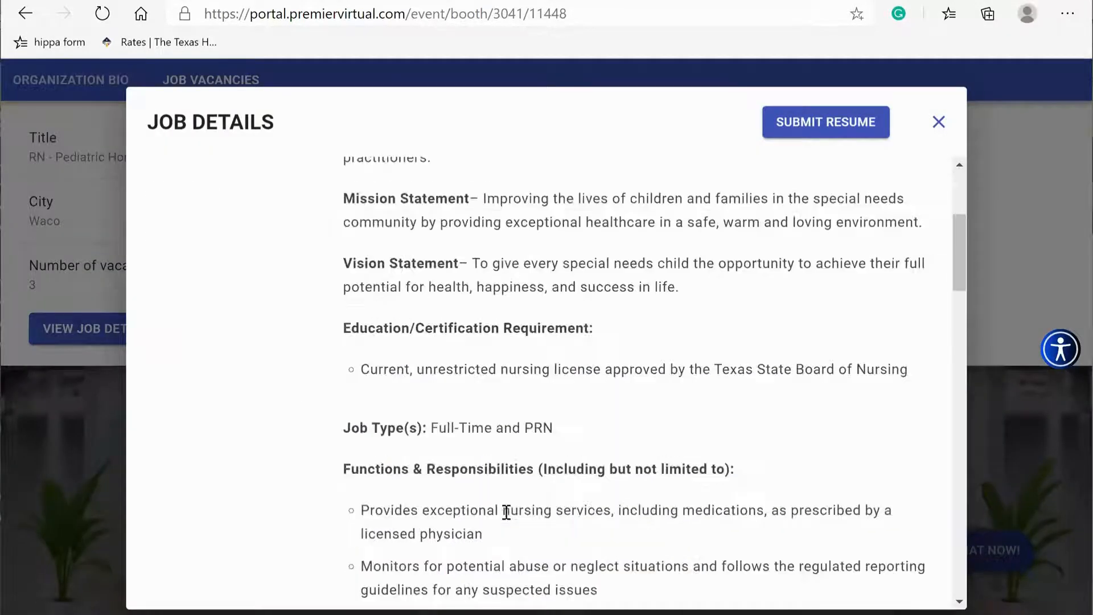
{"action": "scroll", "scroll_direction": "down", "scroll_amount": 3}
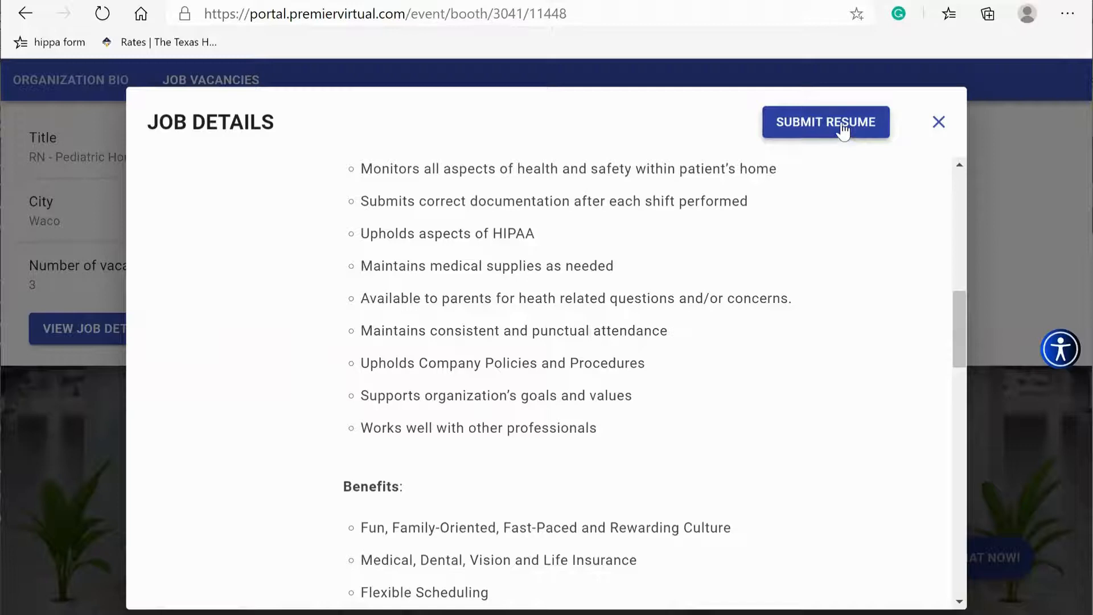
{"action": "left_click", "coordinate": [826, 122]}
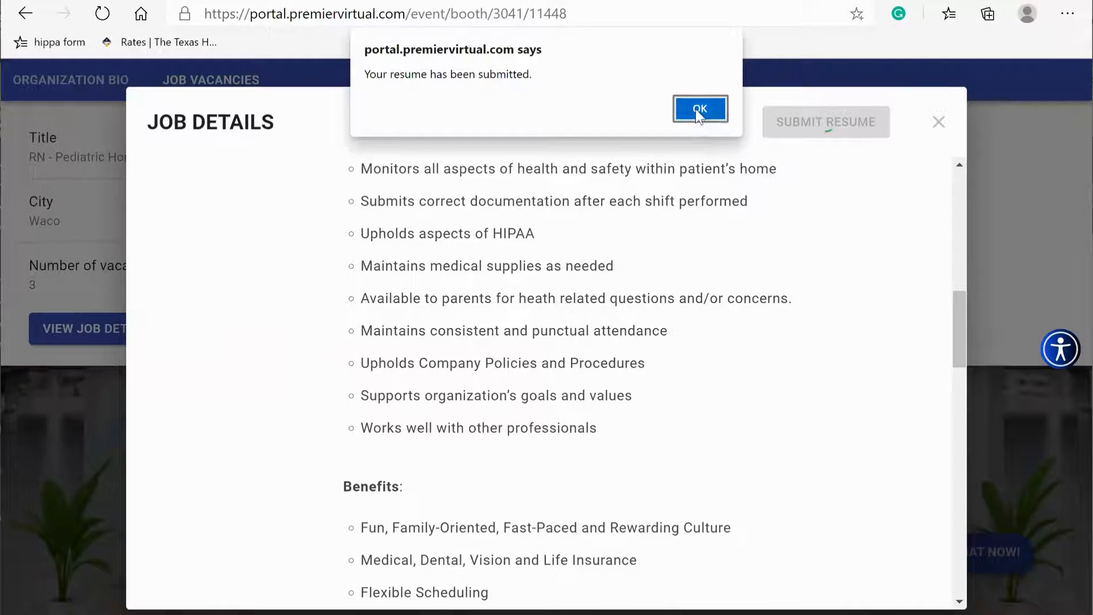
{"action": "left_click", "coordinate": [700, 109]}
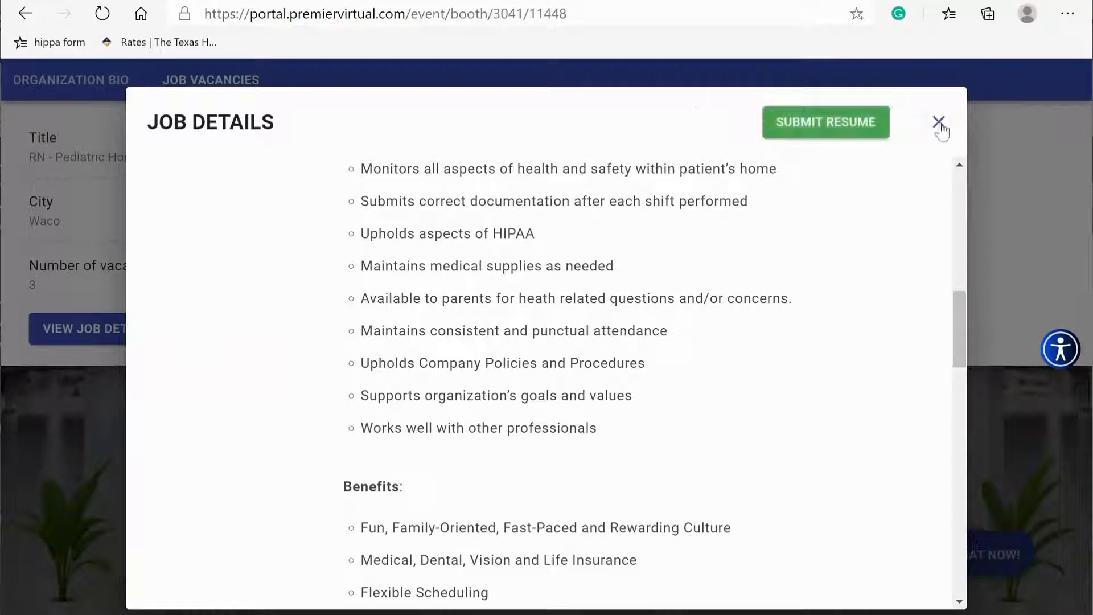
{"action": "left_click", "coordinate": [940, 122]}
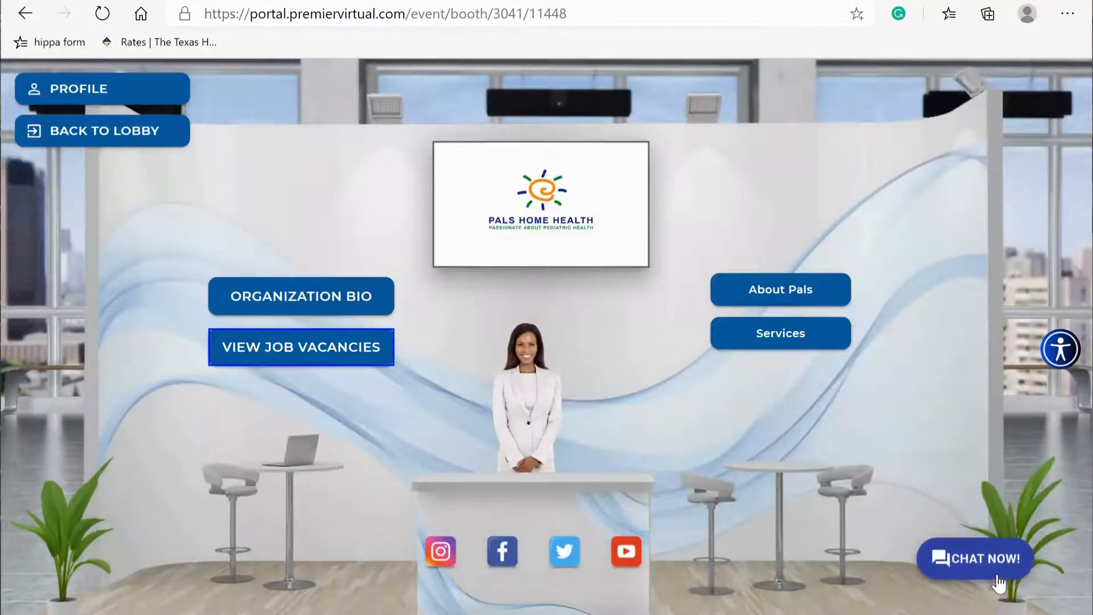
{"action": "left_click", "coordinate": [974, 558]}
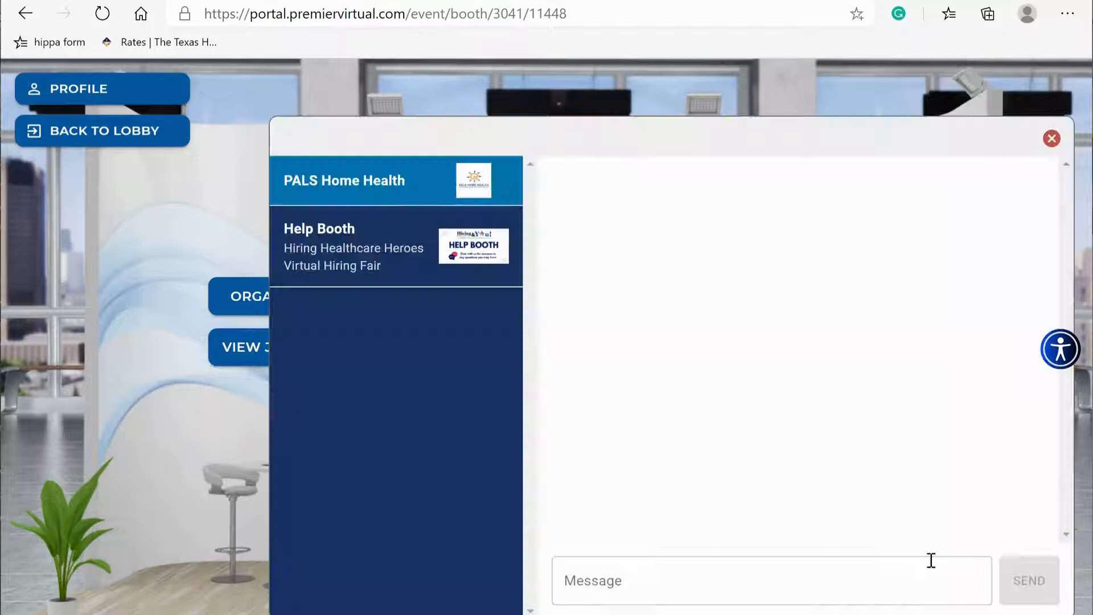
{"action": "left_click", "coordinate": [766, 580]}
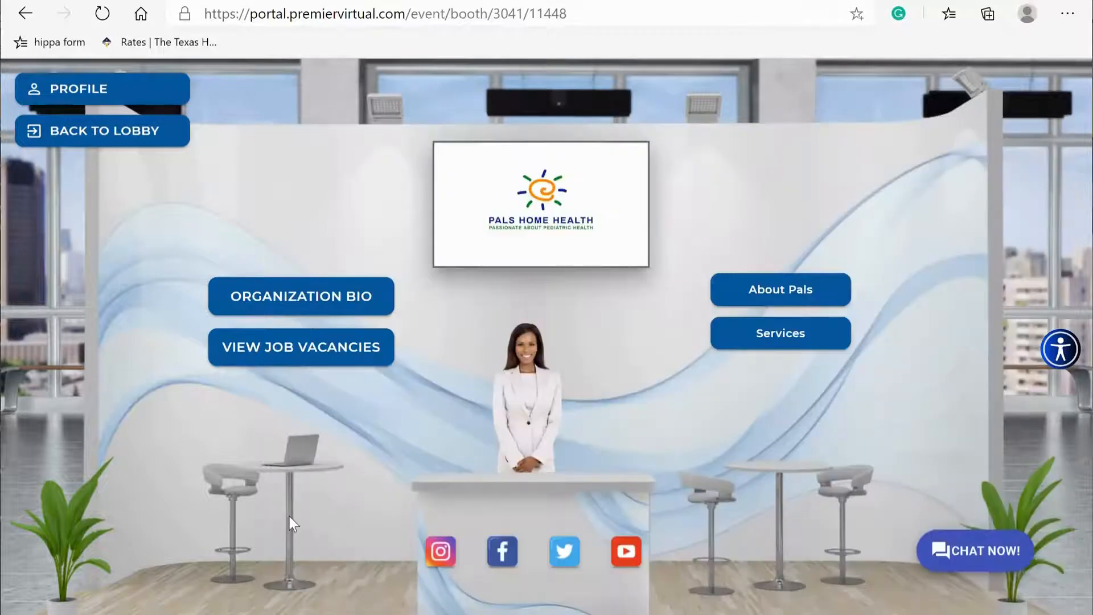
{"action": "mouse_move", "coordinate": [799, 223]}
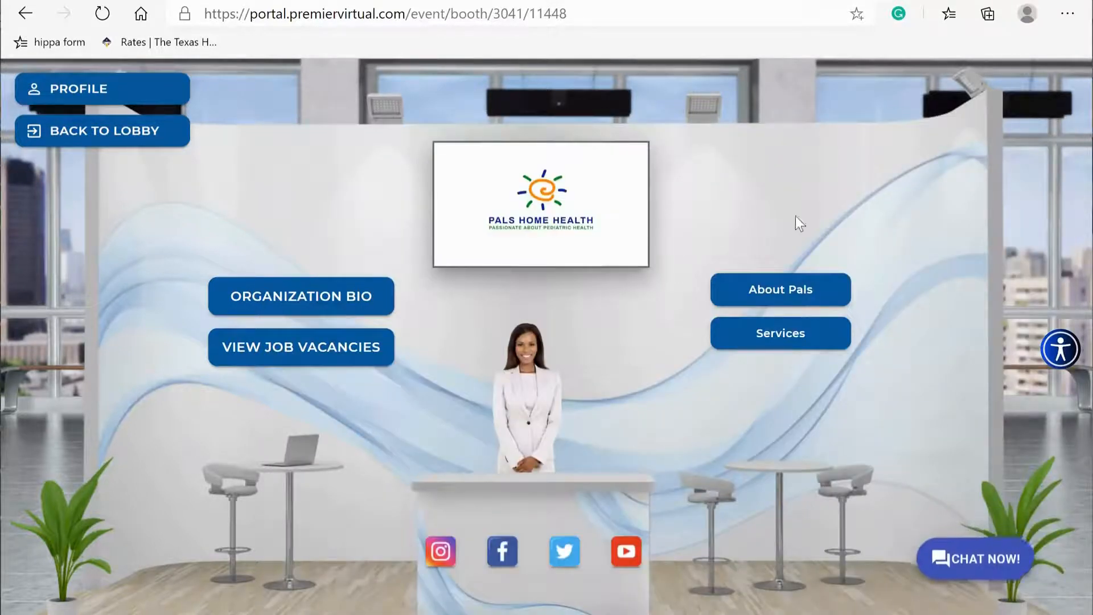
{"action": "mouse_move", "coordinate": [863, 301]}
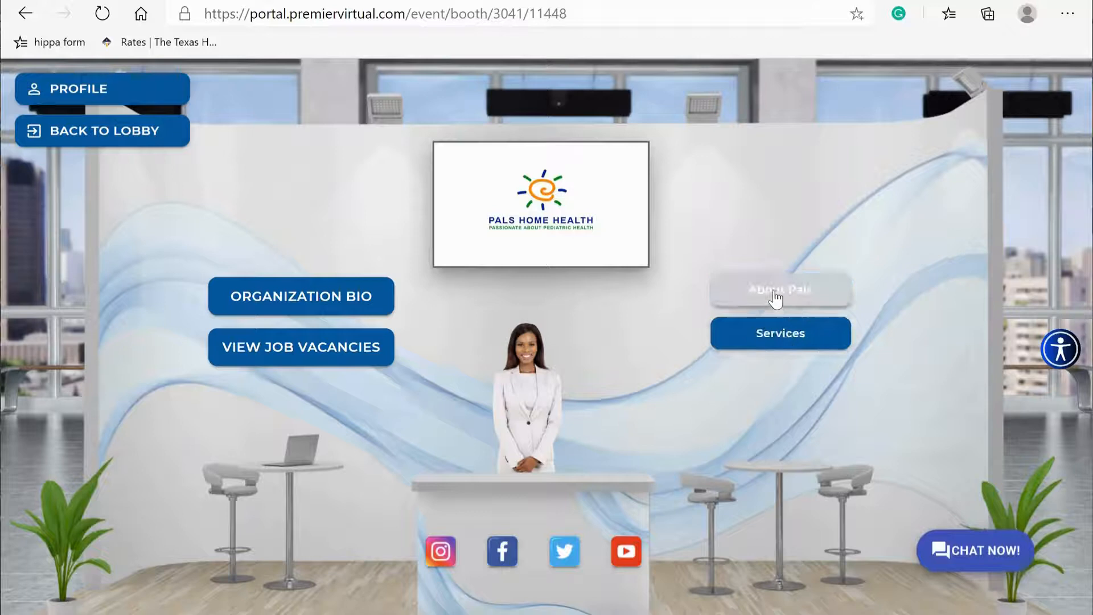
Step: View PALS Home Health's About page and scroll through its pediatric private duty nursing description
{"action": "left_click", "coordinate": [779, 290]}
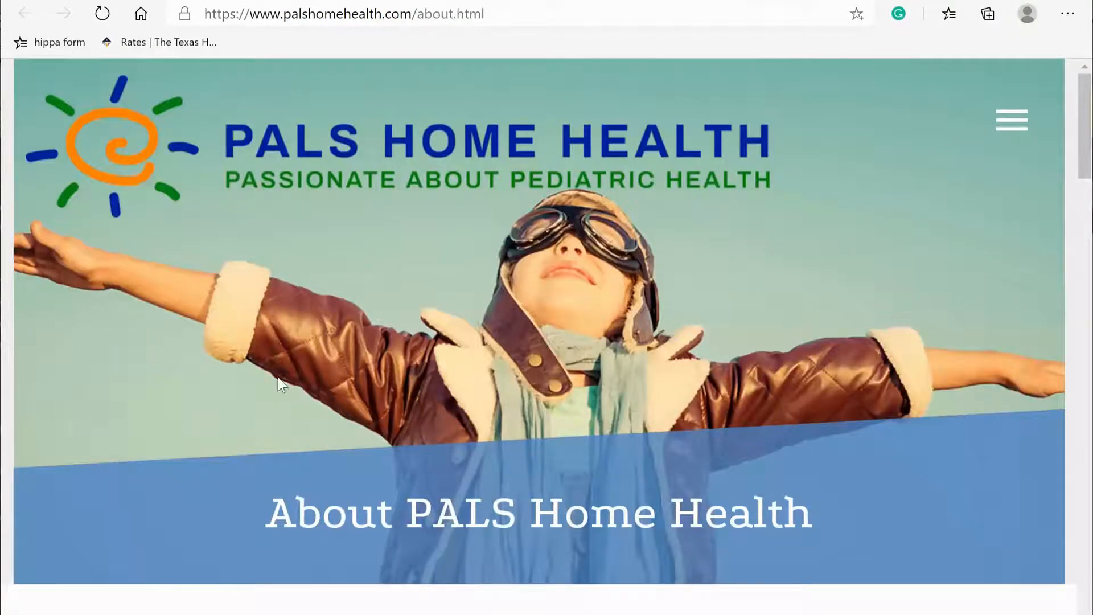
{"action": "scroll", "scroll_direction": "down", "scroll_amount": 3}
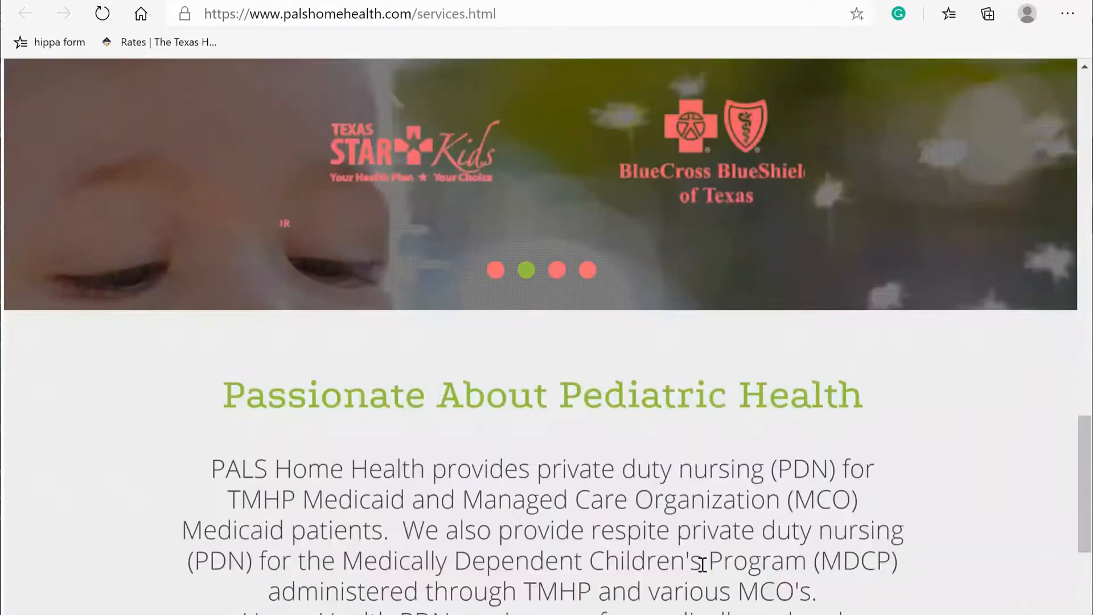
{"action": "scroll", "scroll_direction": "down", "scroll_amount": 3}
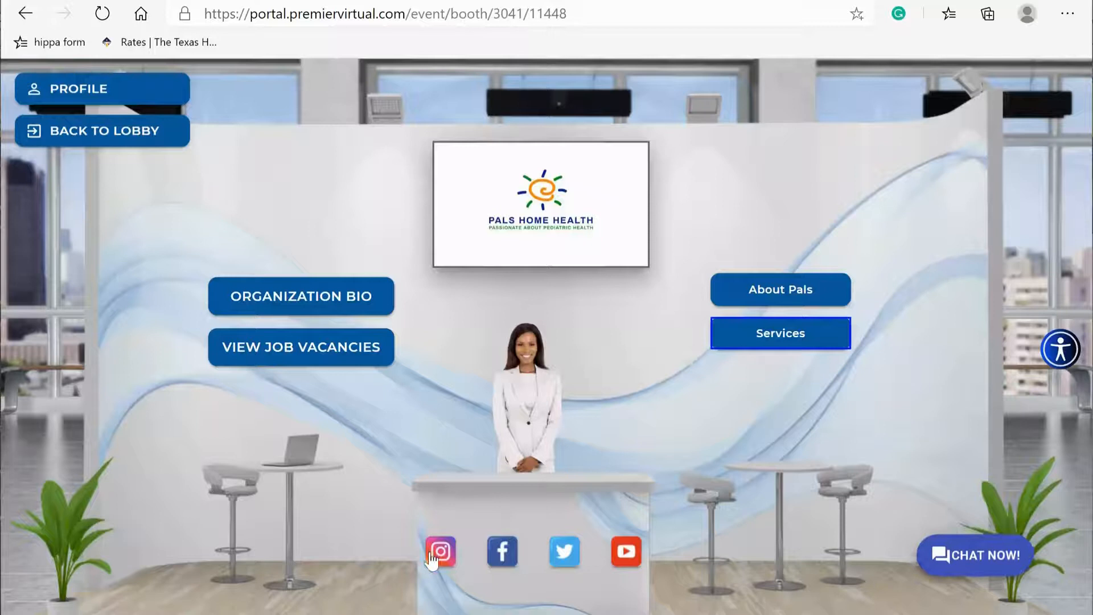
{"action": "mouse_move", "coordinate": [585, 566]}
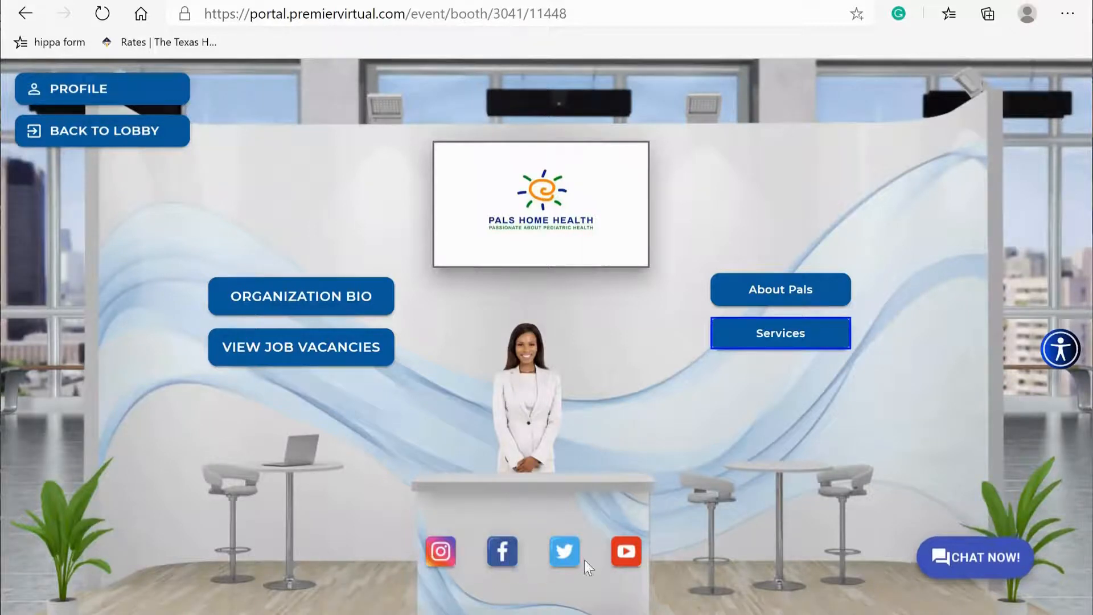
{"action": "mouse_move", "coordinate": [637, 565]}
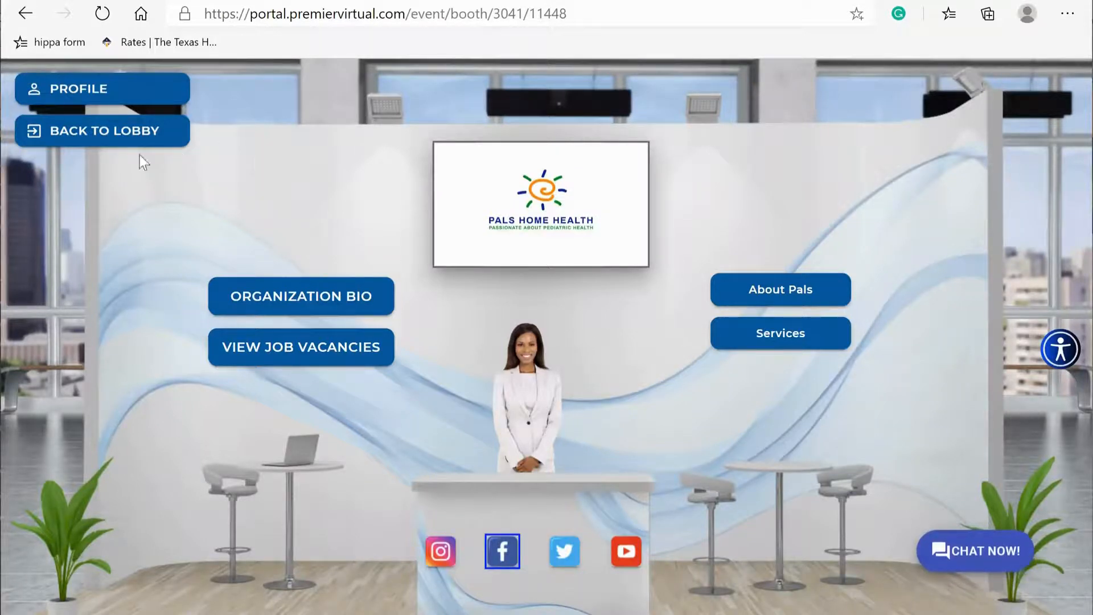
{"action": "mouse_move", "coordinate": [98, 139]}
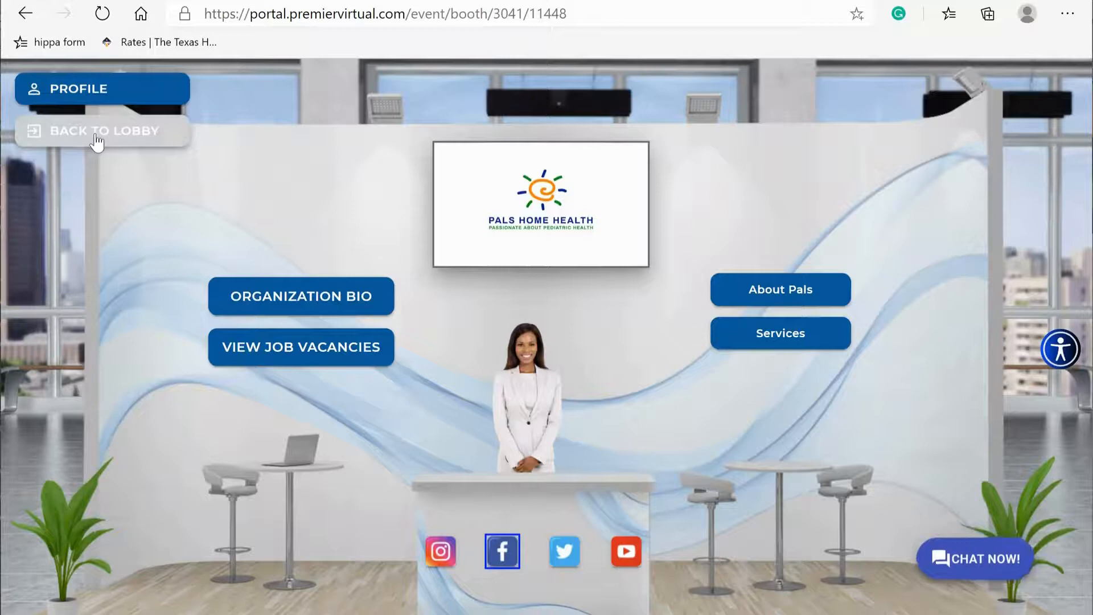
Step: Return to the lobby, scroll down the exhibitor grid, and enter the Help Booth
{"action": "left_click", "coordinate": [101, 131]}
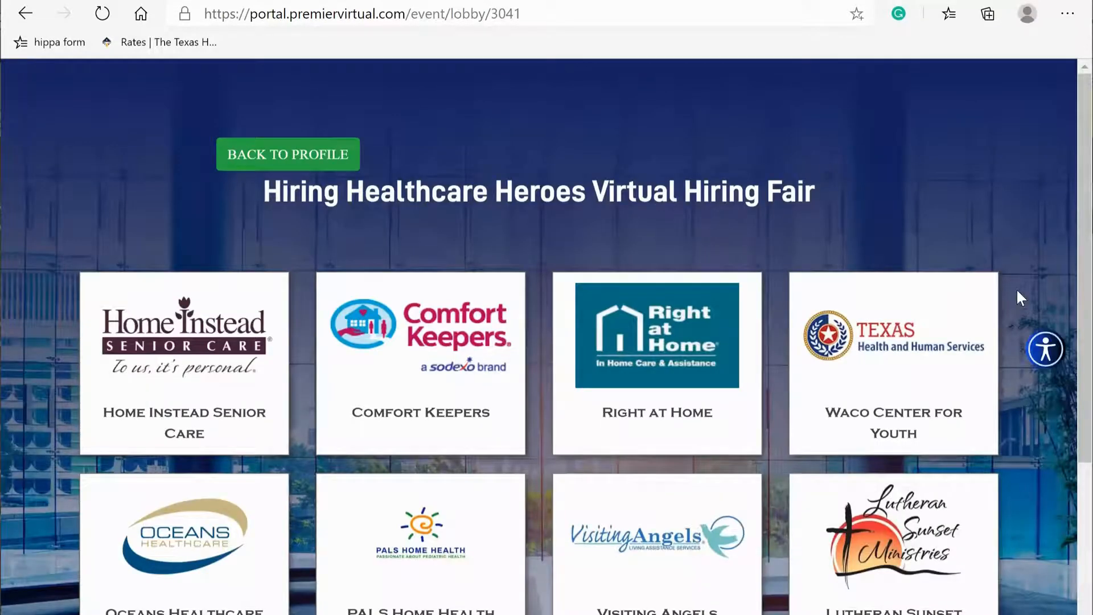
{"action": "scroll", "scroll_direction": "down", "scroll_amount": 3}
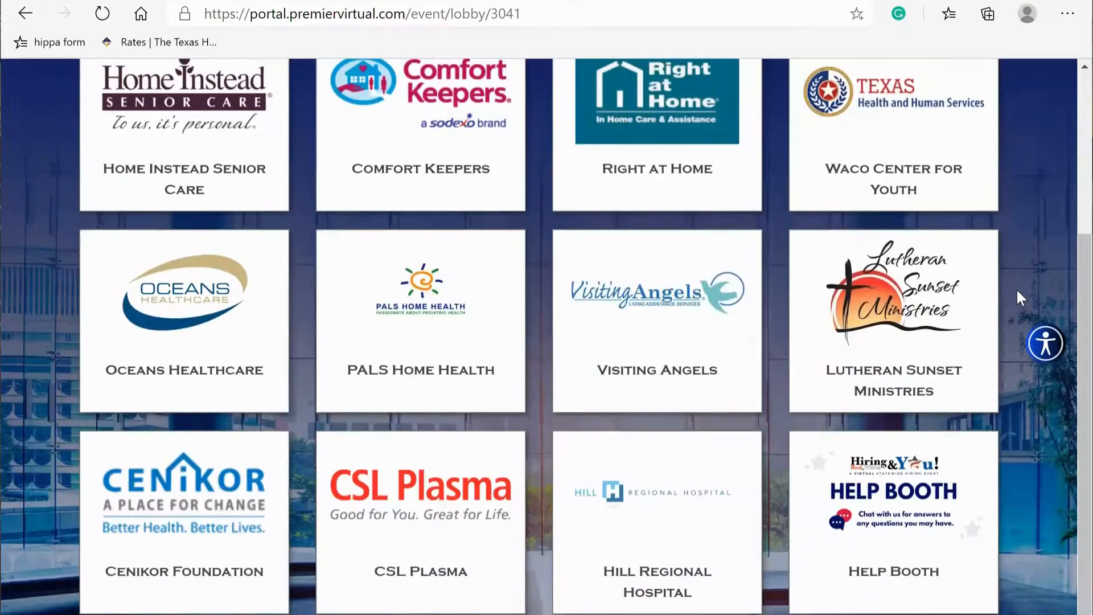
{"action": "scroll", "scroll_direction": "down", "scroll_amount": 3}
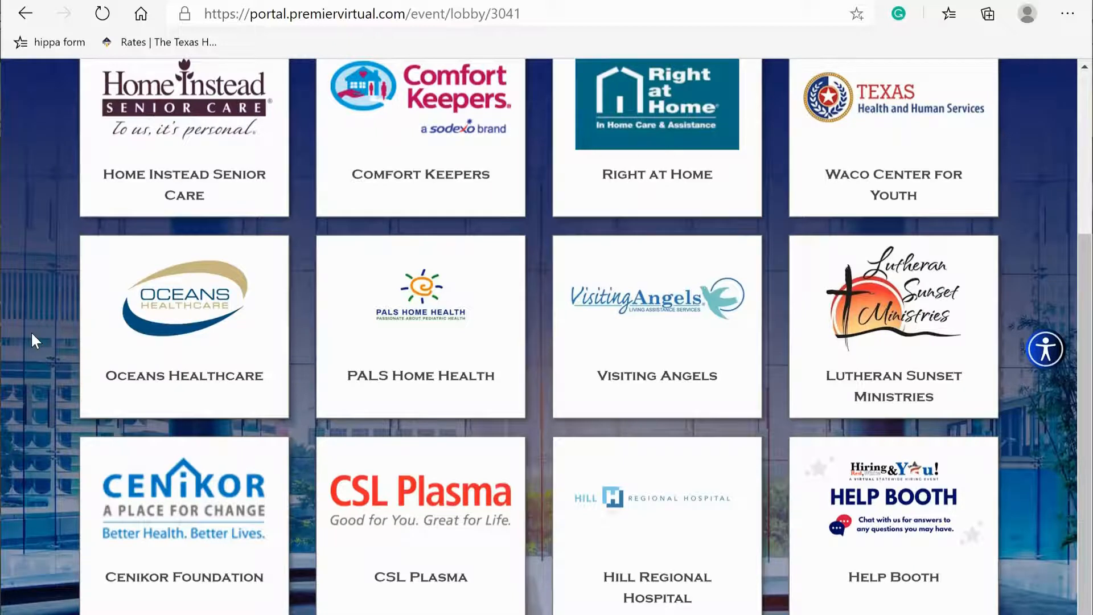
{"action": "mouse_move", "coordinate": [893, 506]}
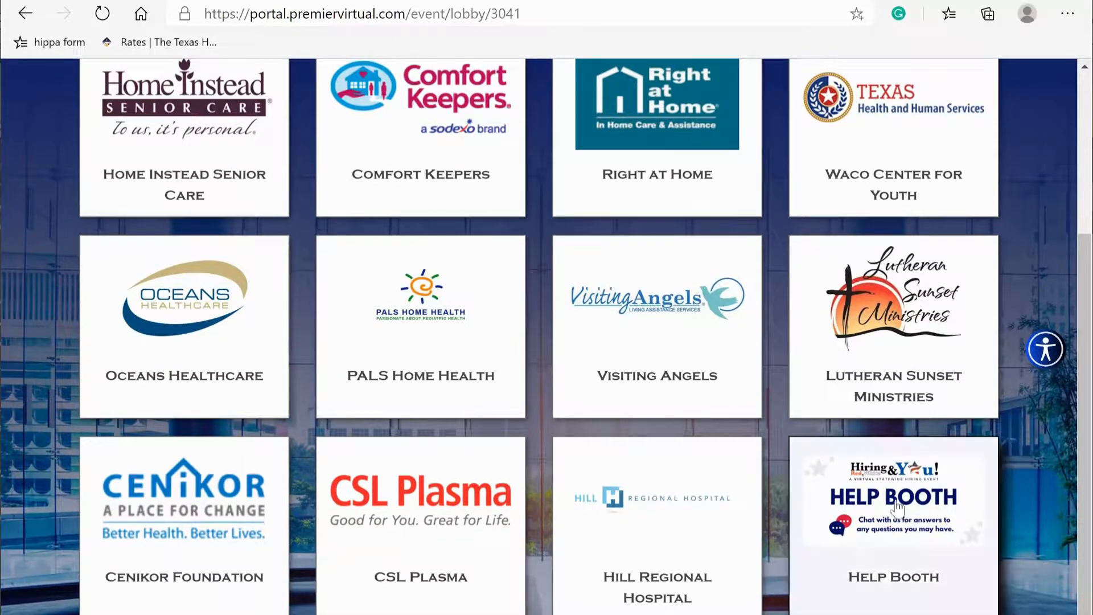
{"action": "left_click", "coordinate": [893, 496]}
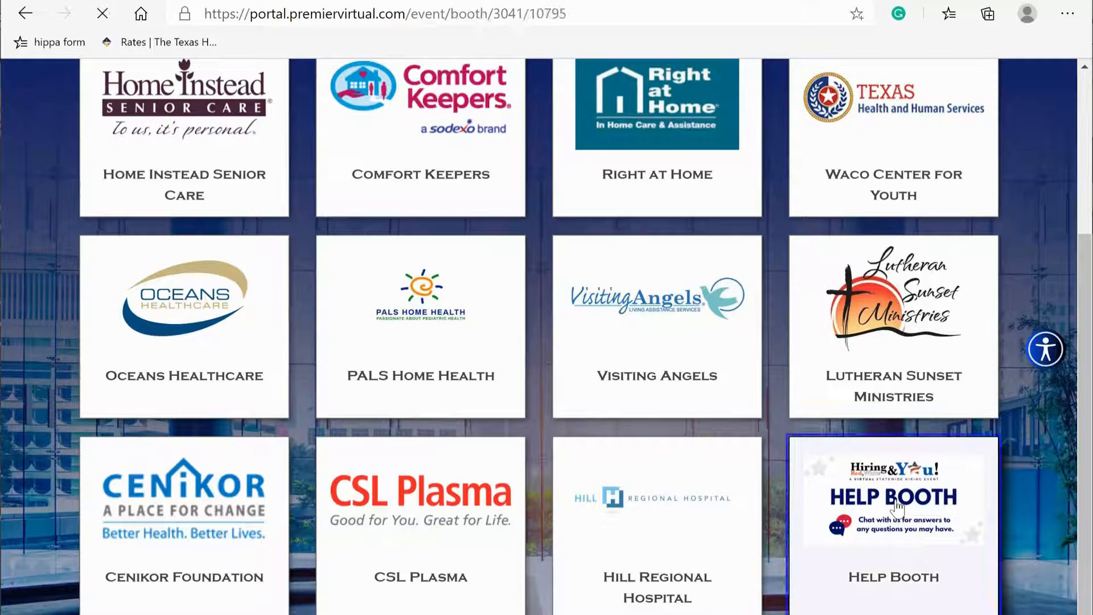
Step: Send the Help Booth a chat message reading 'I need help.'
{"action": "left_click", "coordinate": [893, 496]}
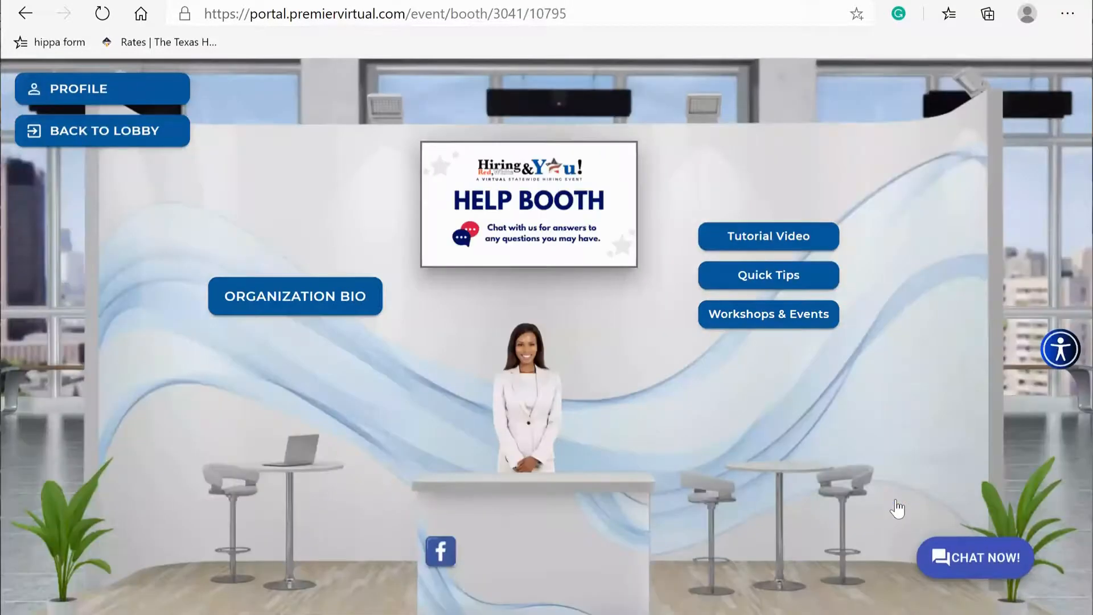
{"action": "left_click", "coordinate": [974, 557]}
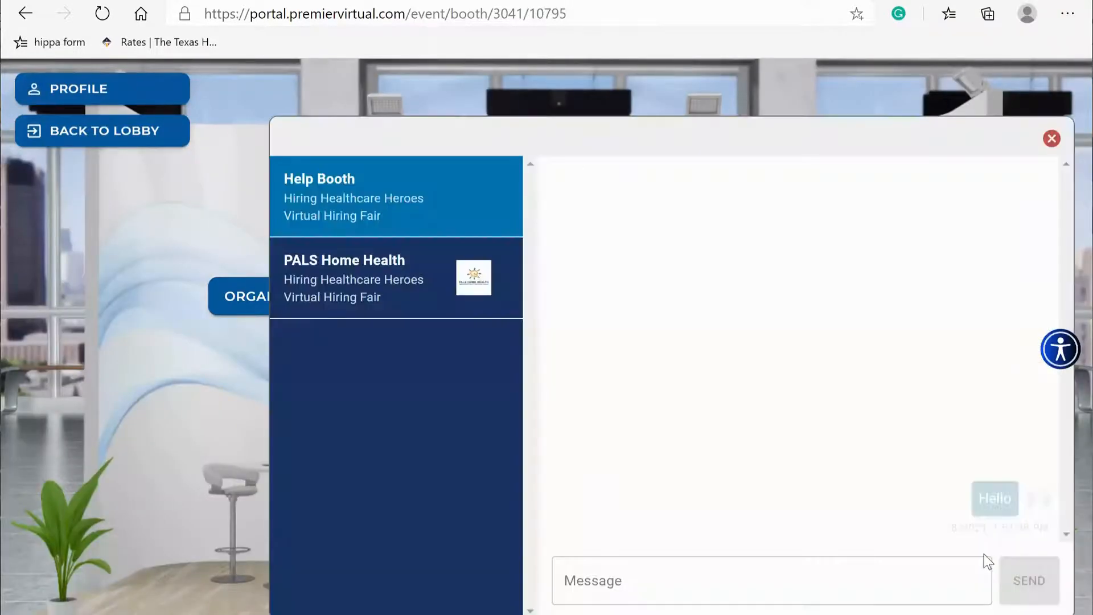
{"action": "type", "text": "I need hel"}
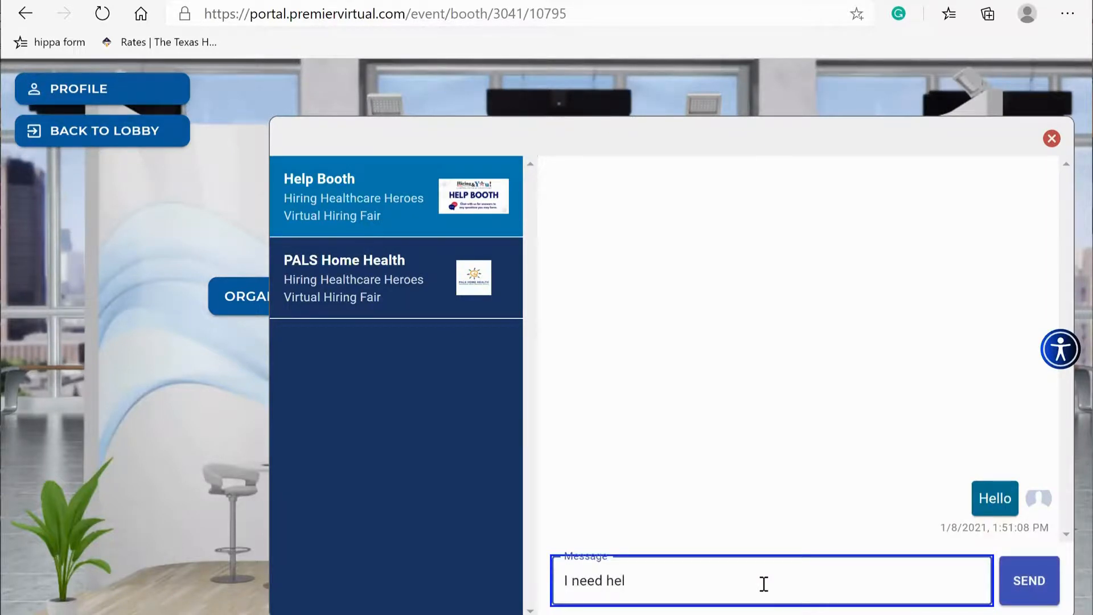
{"action": "left_click", "coordinate": [1030, 580]}
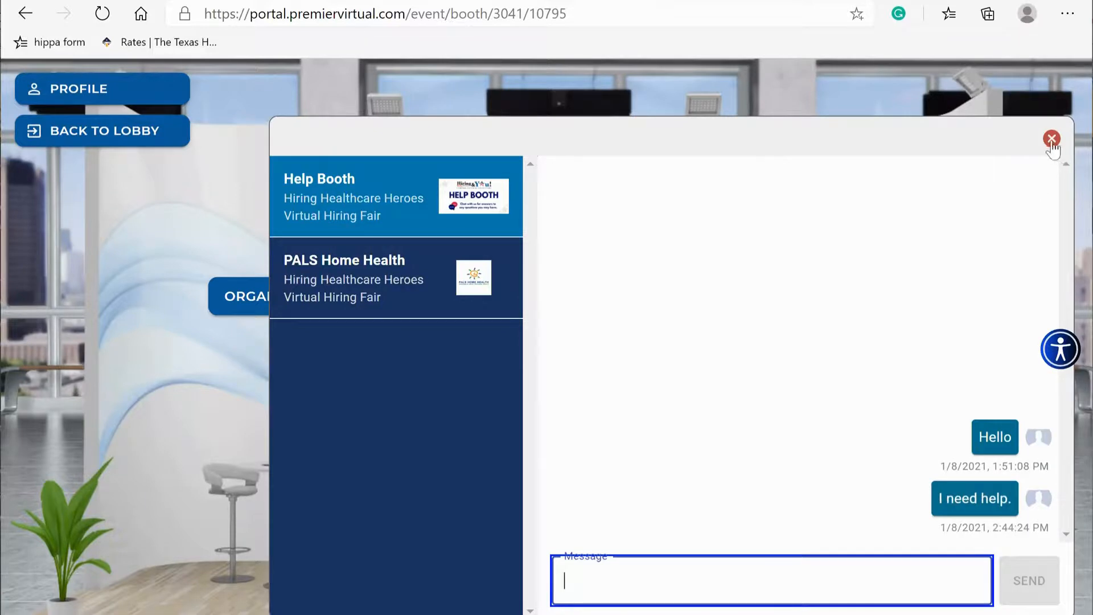
Step: Close the chat, reopen it to review the conversation, and close it again
{"action": "left_click", "coordinate": [1053, 138]}
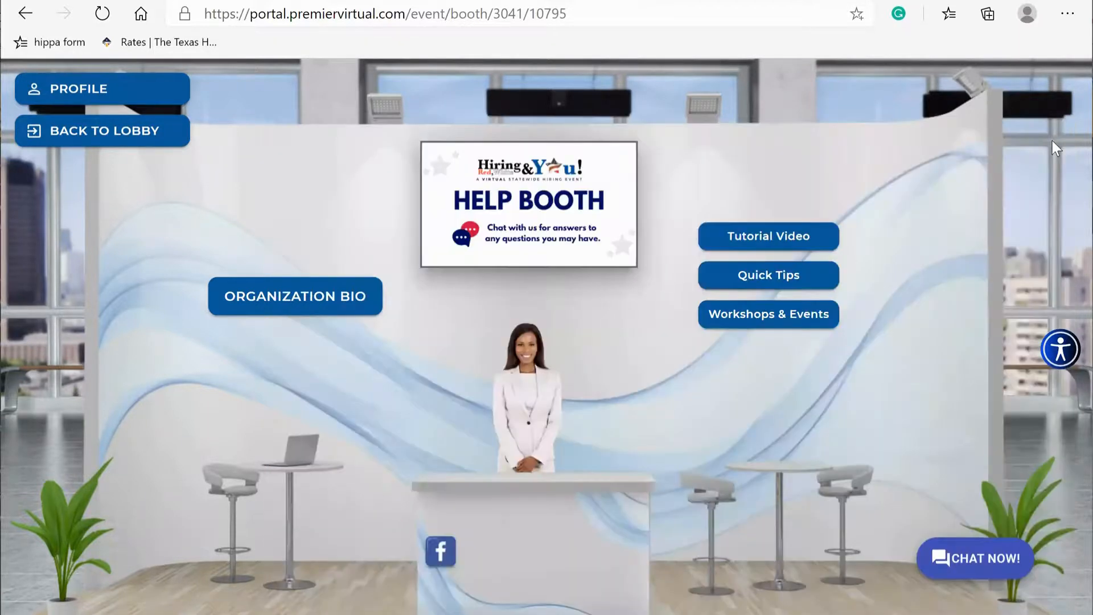
{"action": "mouse_move", "coordinate": [611, 455]}
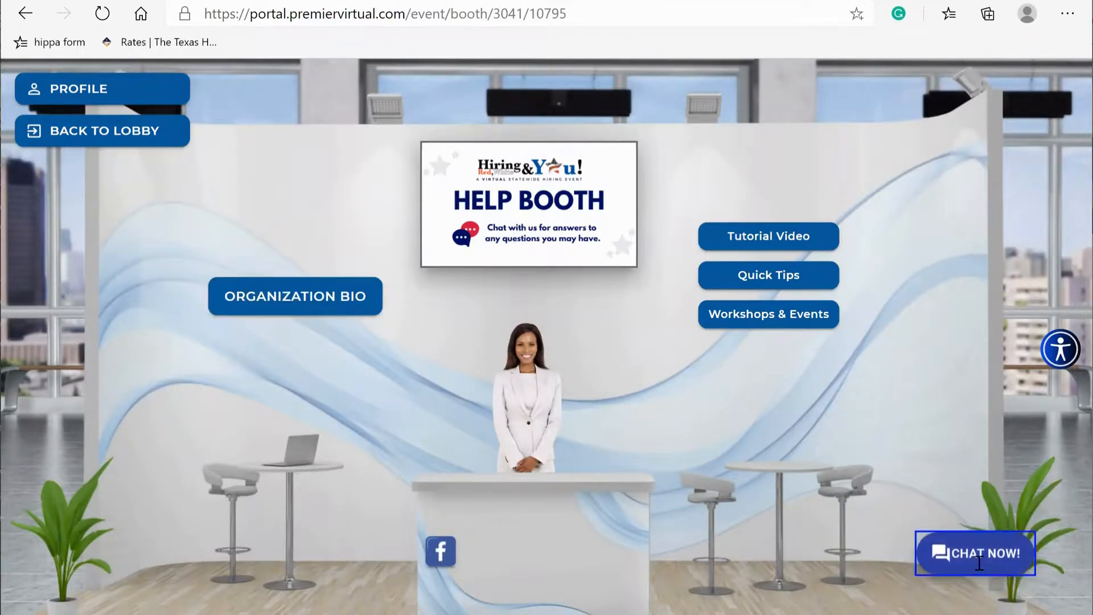
{"action": "left_click", "coordinate": [975, 553]}
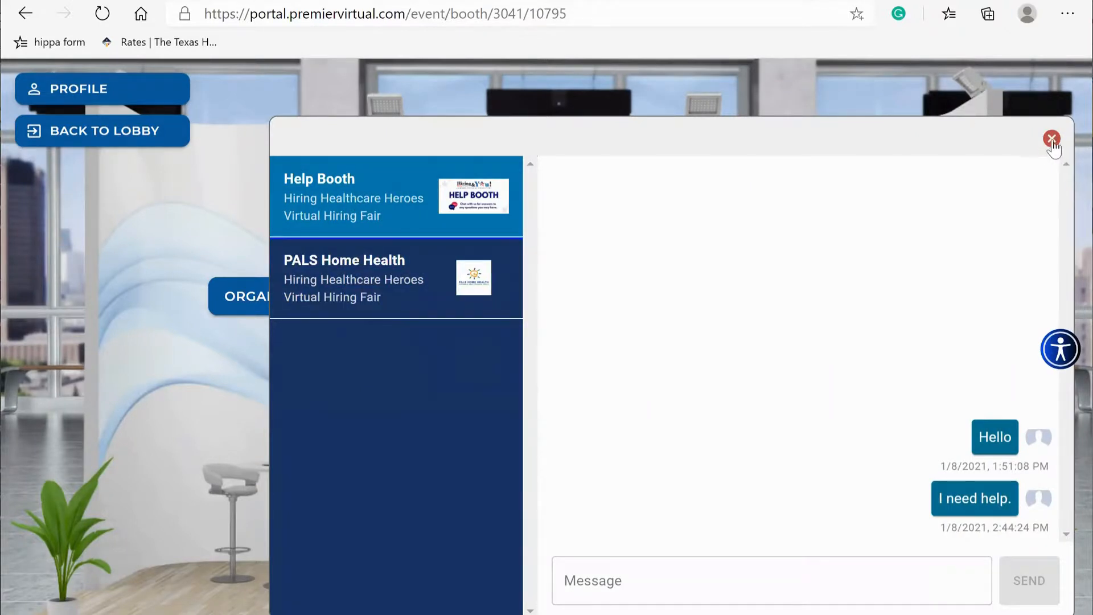
{"action": "left_click", "coordinate": [1053, 137]}
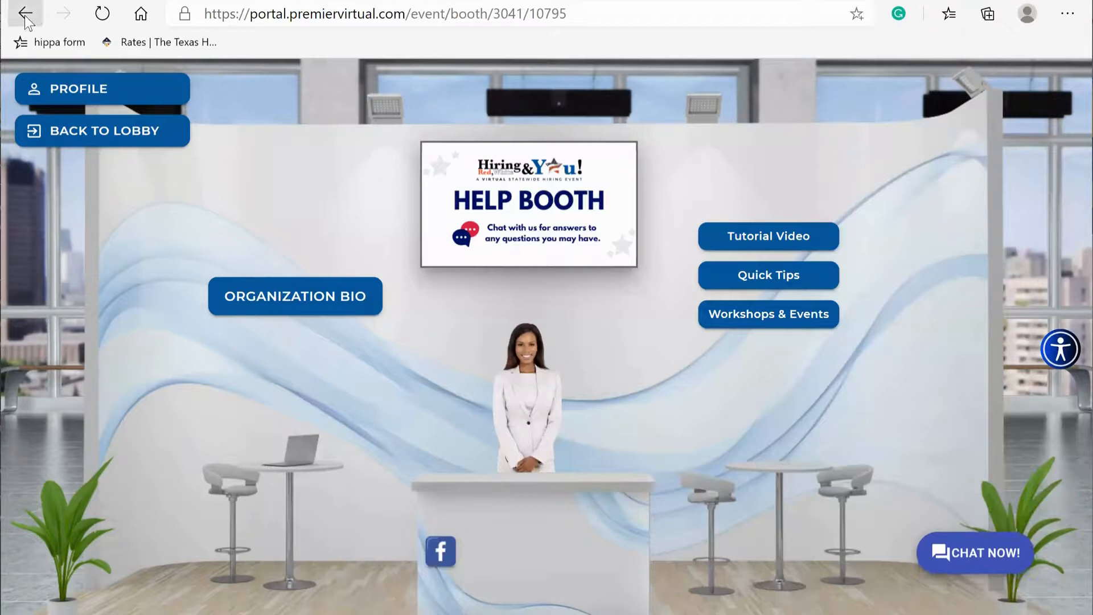
Step: Return to the lobby, view the UserWay accessibility widget options, then dismiss it
{"action": "left_click", "coordinate": [26, 13]}
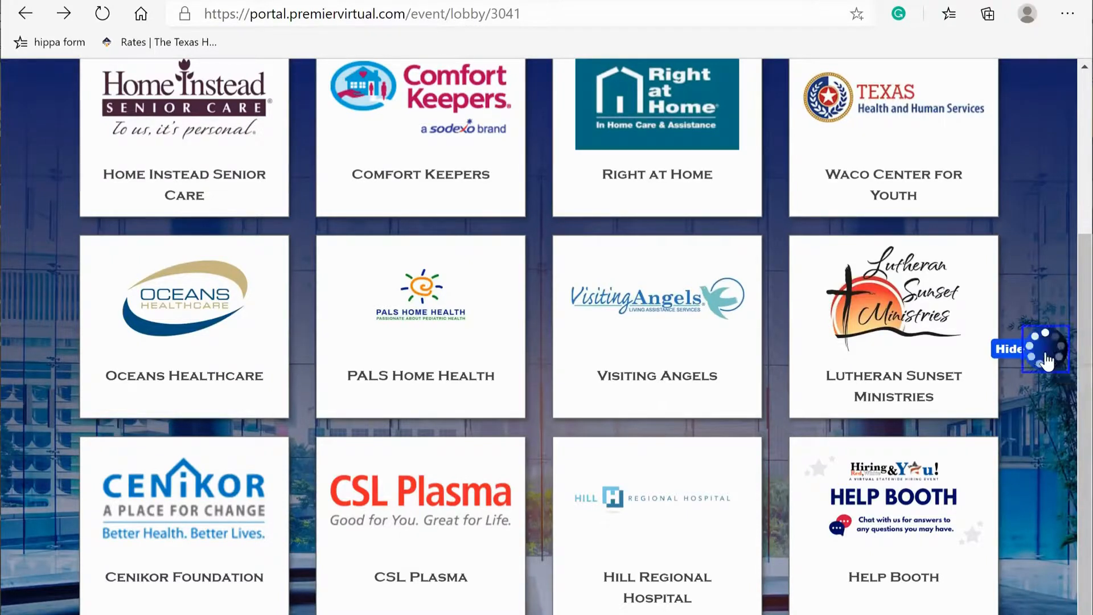
{"action": "left_click", "coordinate": [1046, 350]}
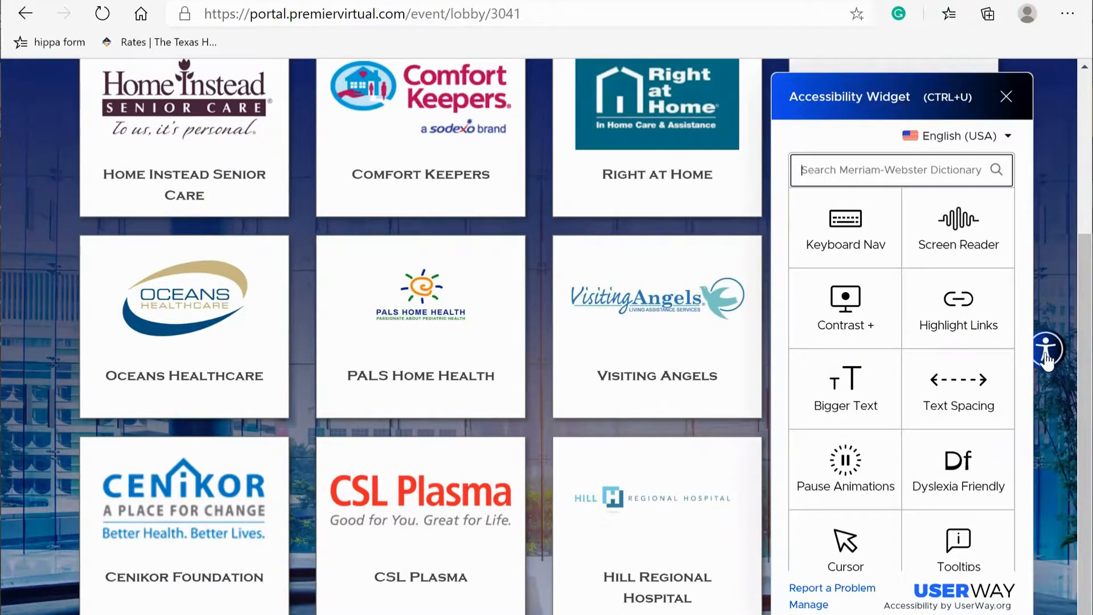
{"action": "scroll", "scroll_direction": "down", "scroll_amount": 3}
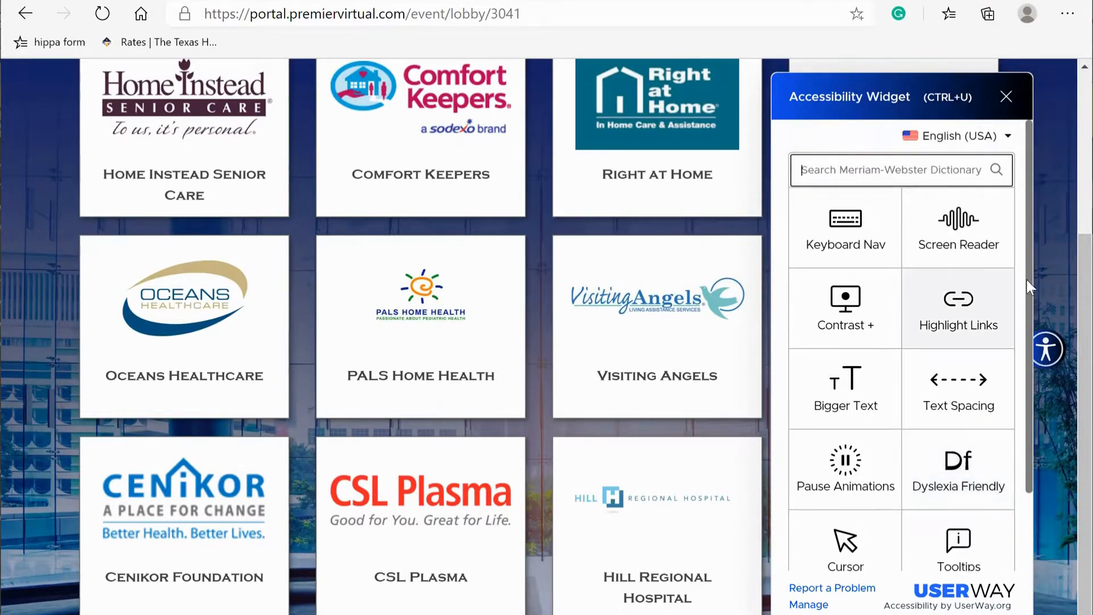
{"action": "left_click", "coordinate": [1006, 96]}
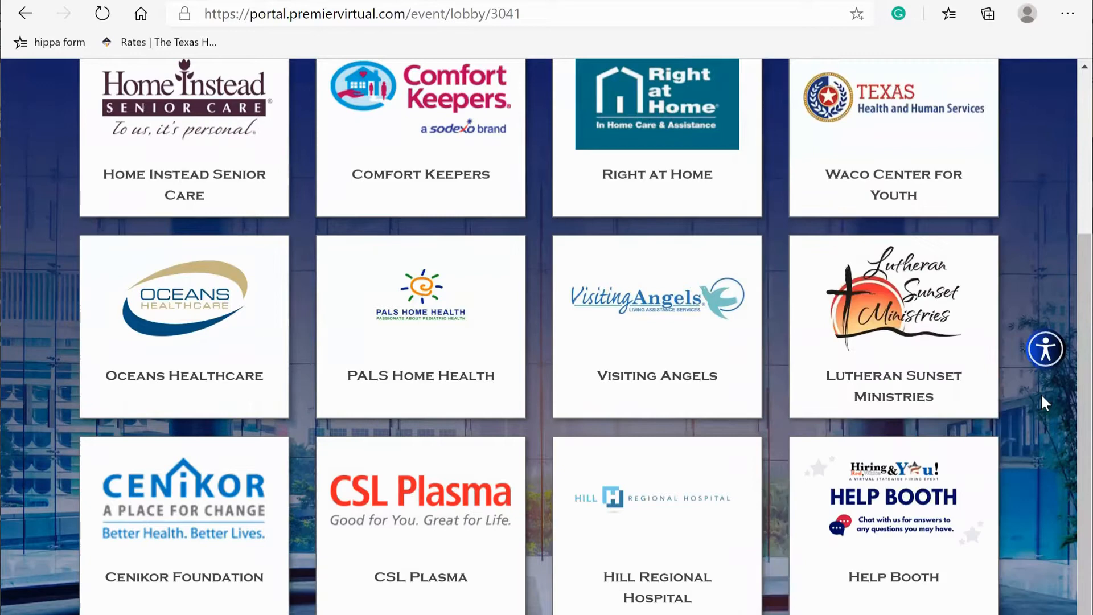